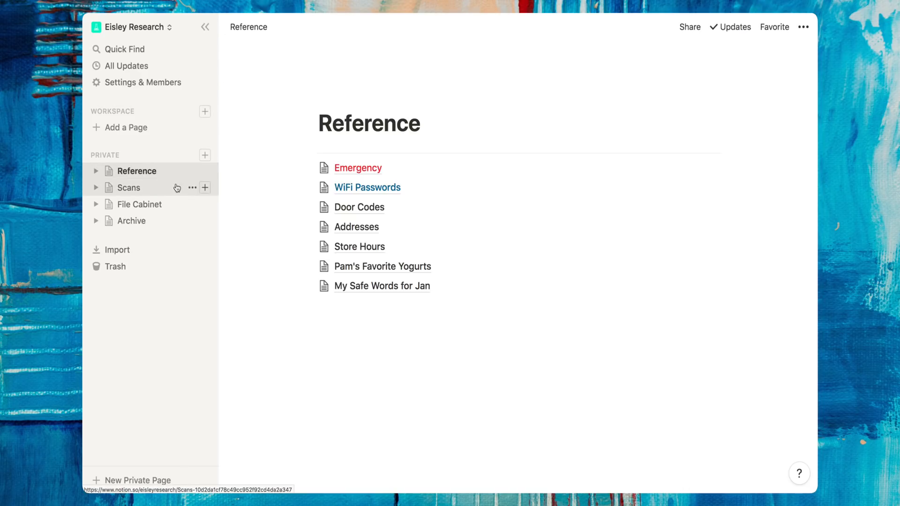
mouse_move(176, 310)
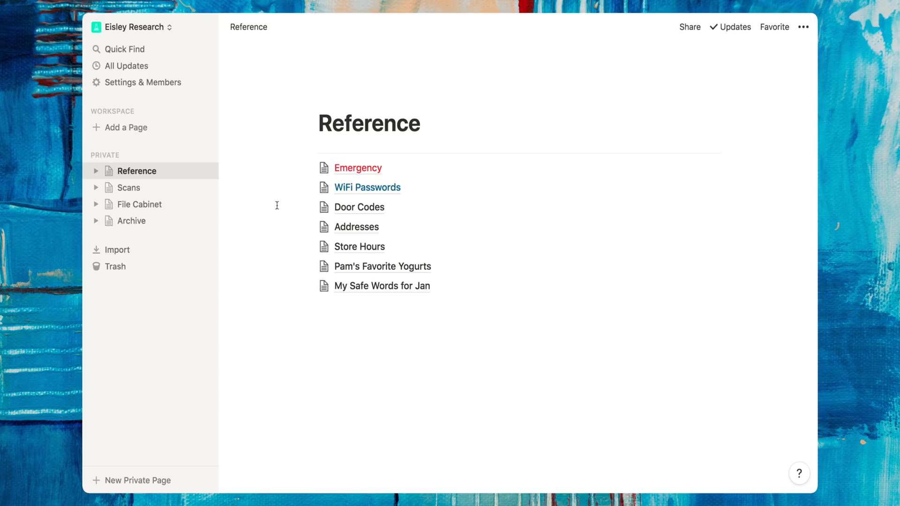
Open the Emergency page to view its phone numbers and outage, apartment, therapy and vet links.
click(357, 167)
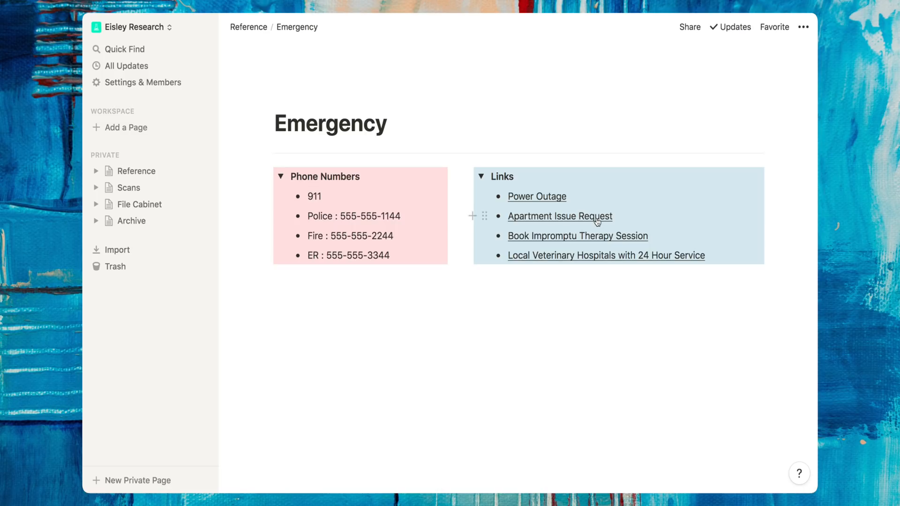
mouse_move(603, 263)
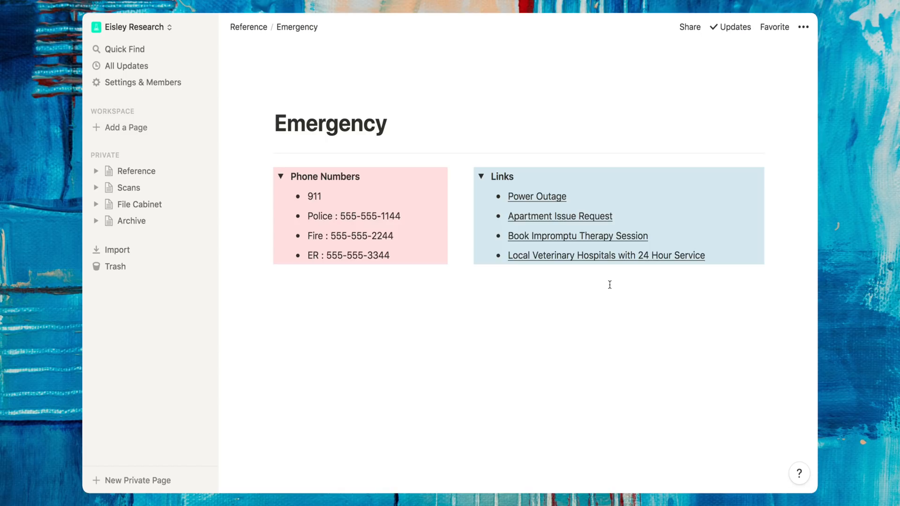
Return to Reference and open the WiFi Passwords table of locations, routers and passwords.
click(248, 27)
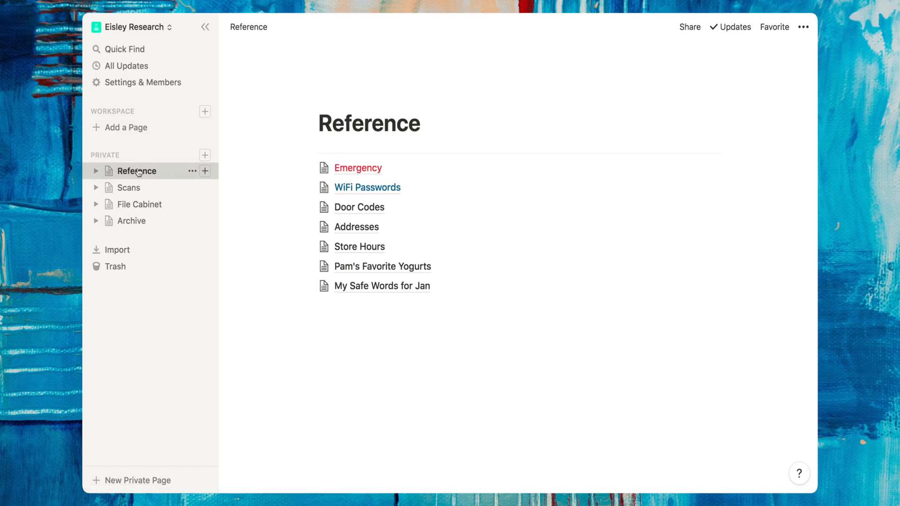
click(367, 188)
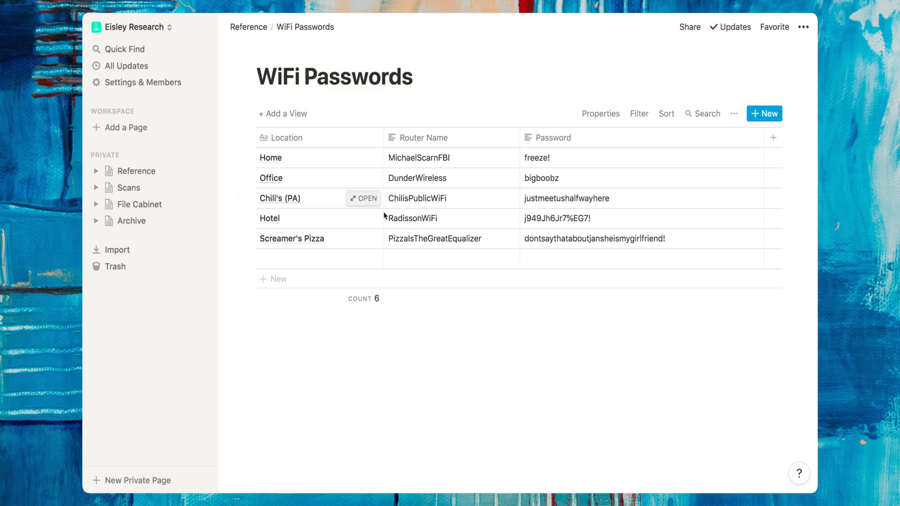
mouse_move(448, 340)
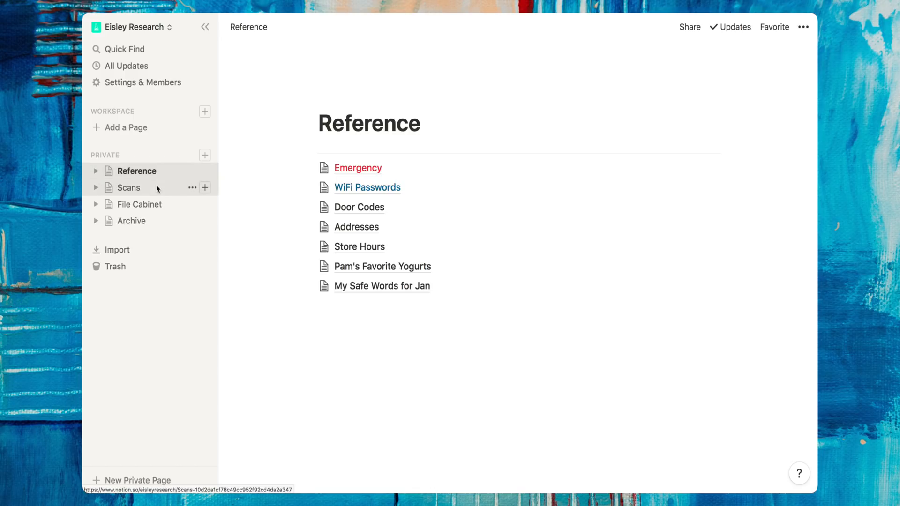
Browse Scans and File Cabinet Medical pages, then expand File Cabinet's subpages in the sidebar.
click(128, 188)
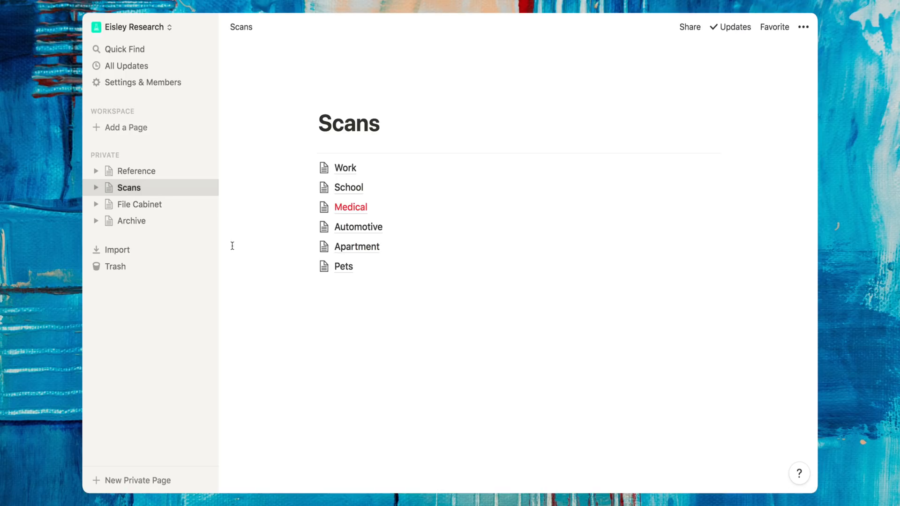
mouse_move(241, 283)
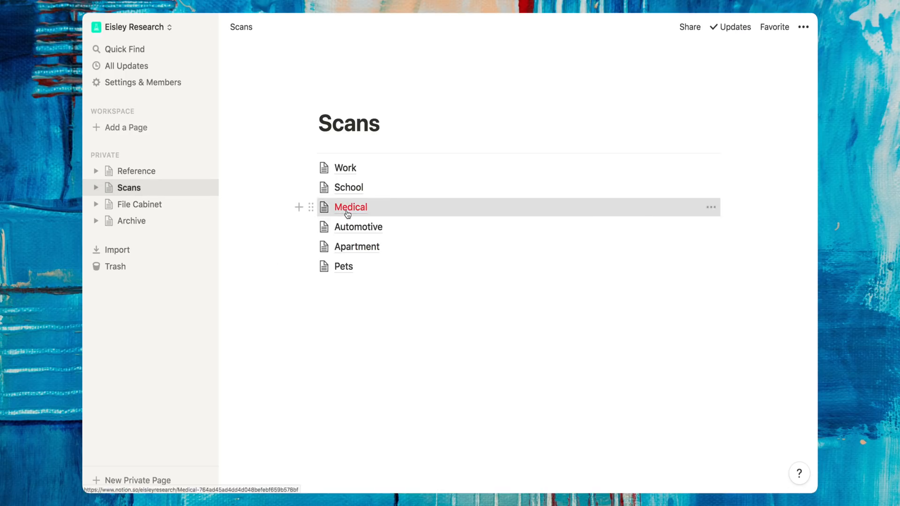
click(351, 207)
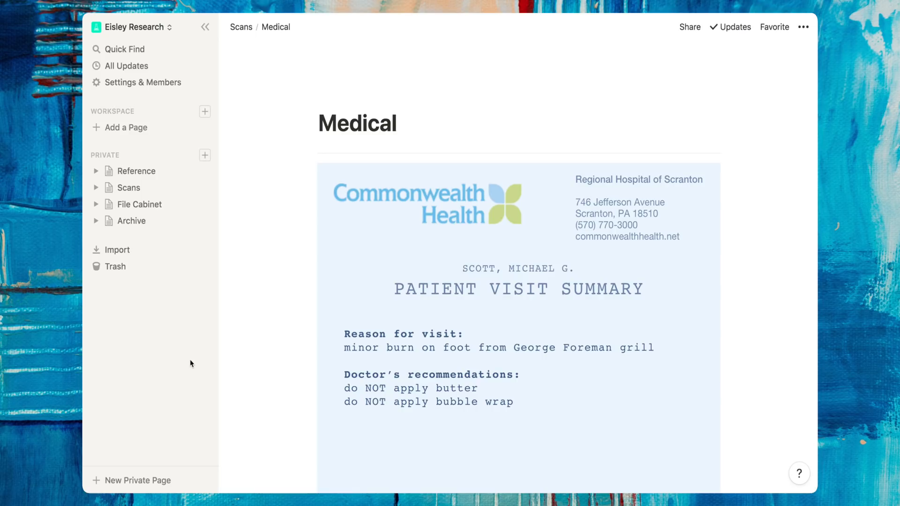
mouse_move(140, 204)
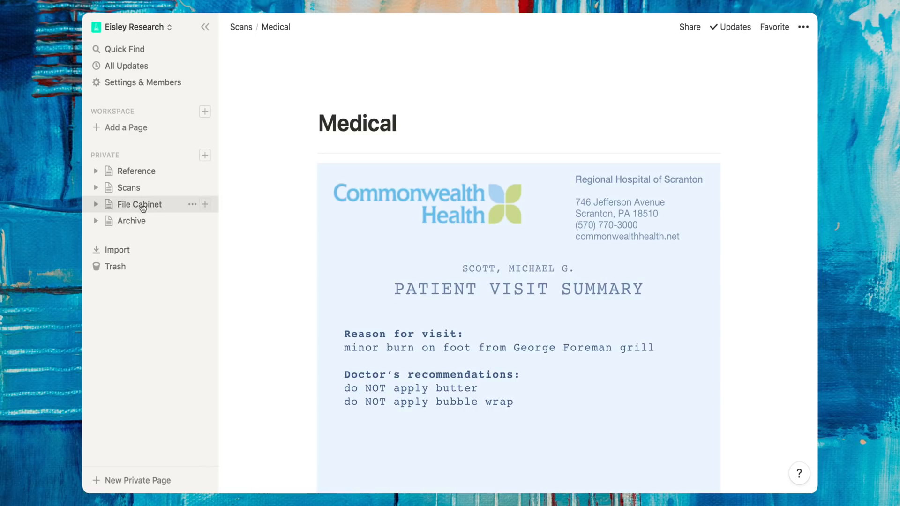
click(139, 204)
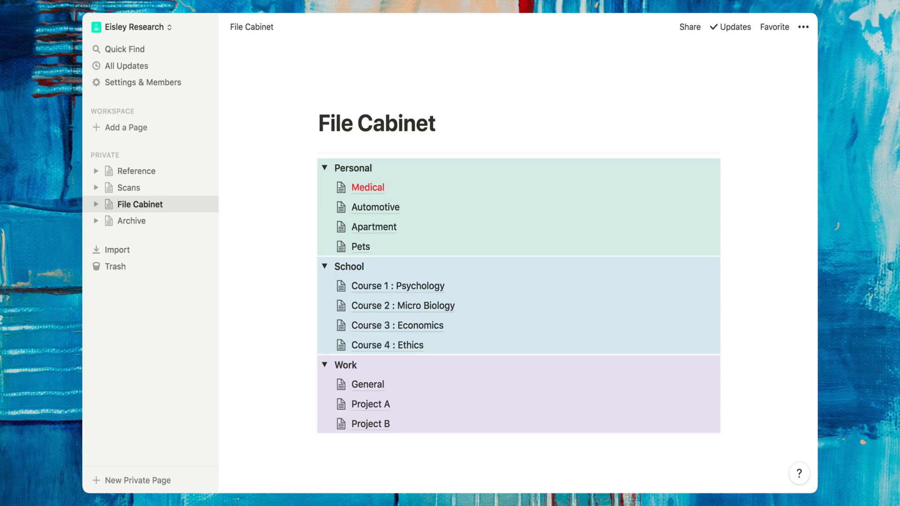
click(366, 187)
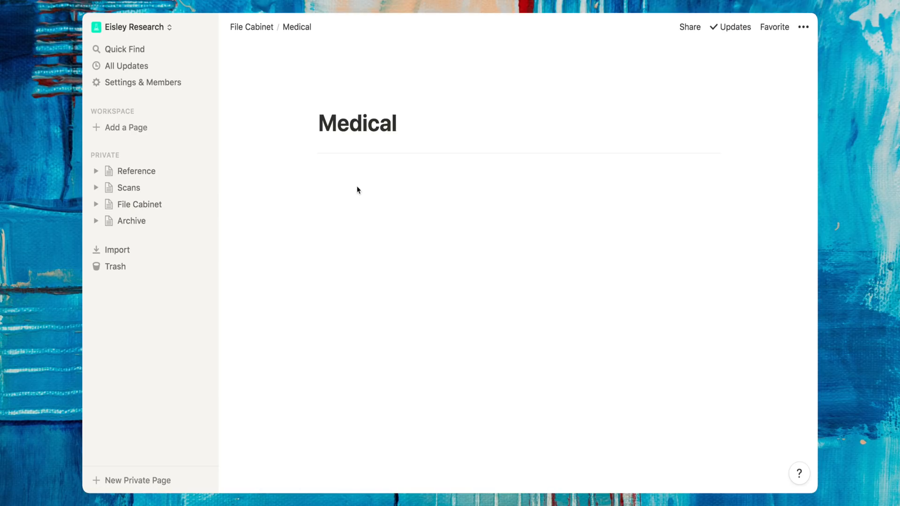
mouse_move(340, 190)
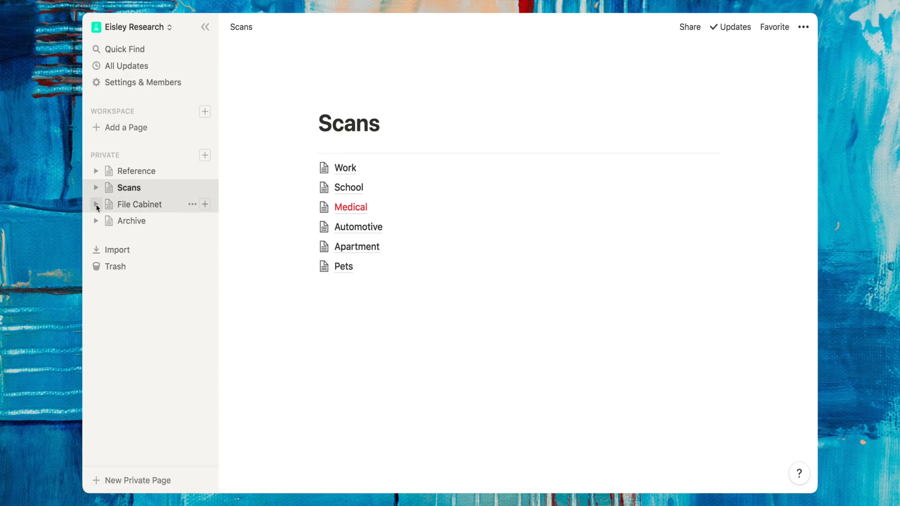
click(96, 209)
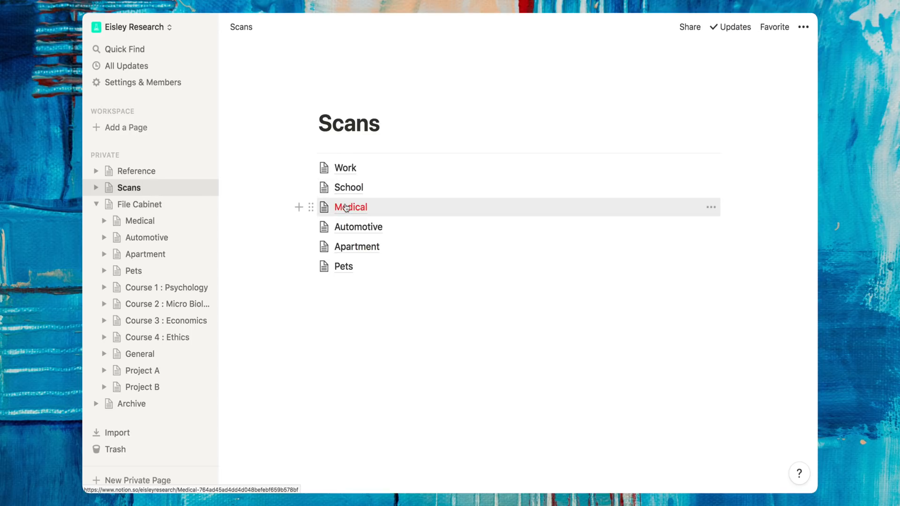
View the File Cabinet Medical scan, collapse File Cabinet in the sidebar and return to Reference.
click(350, 207)
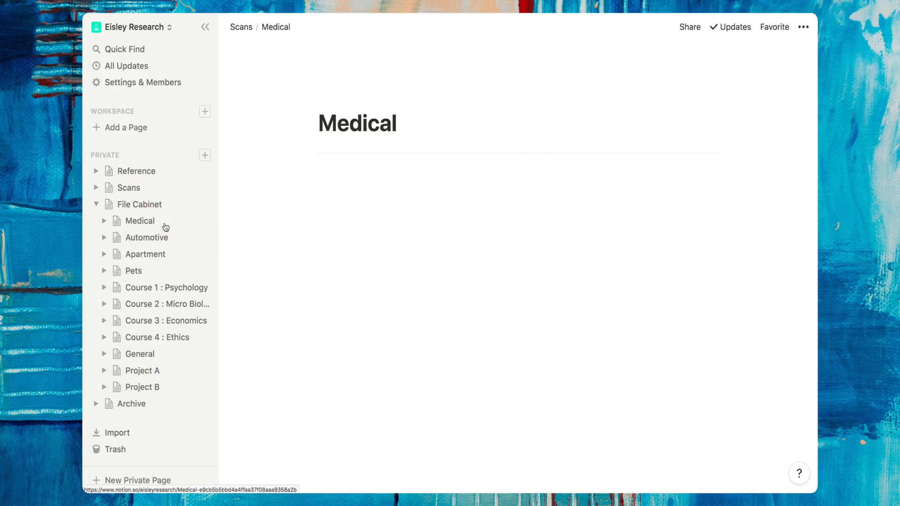
mouse_move(155, 206)
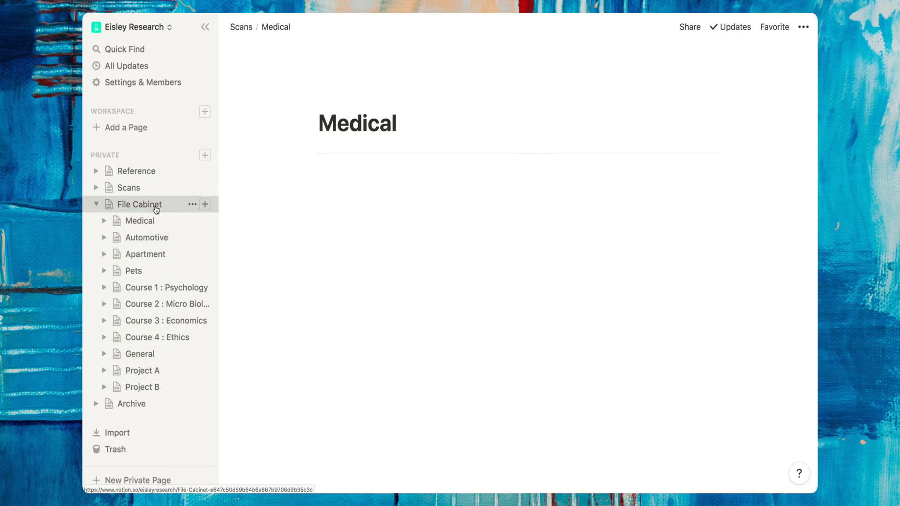
click(141, 204)
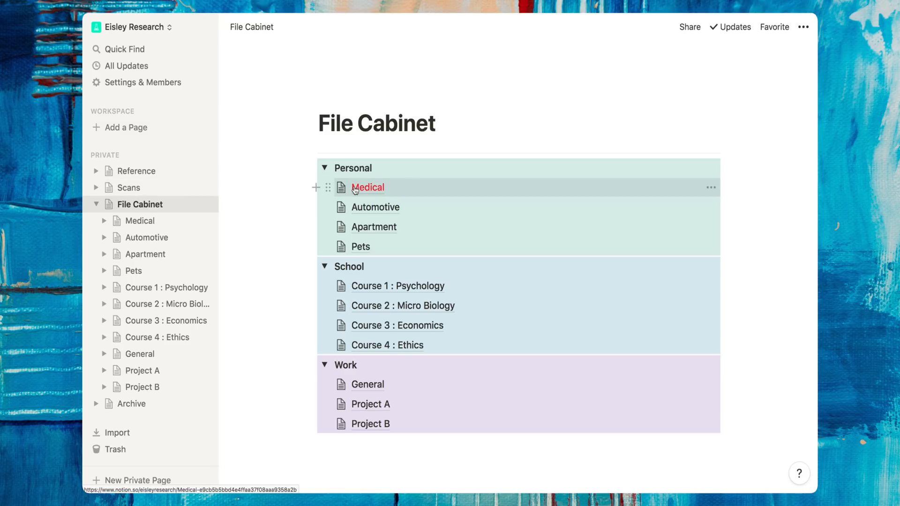
mouse_move(377, 349)
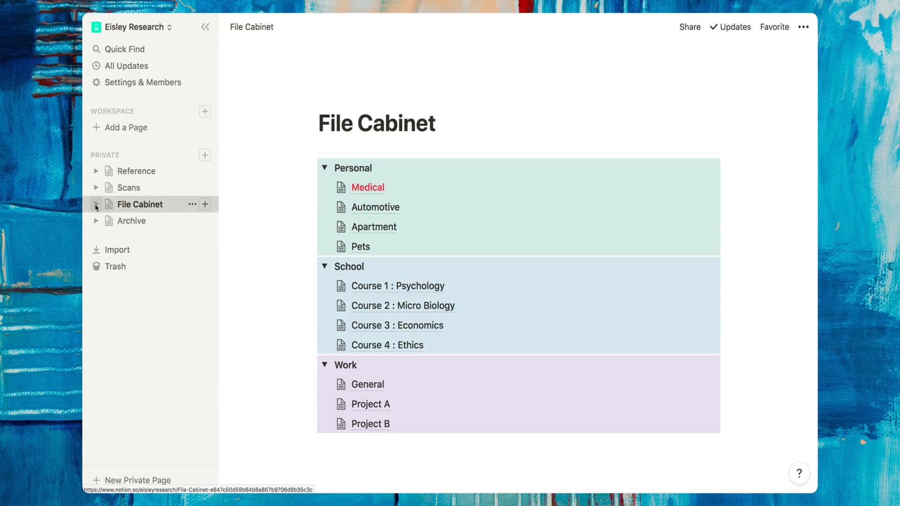
click(368, 188)
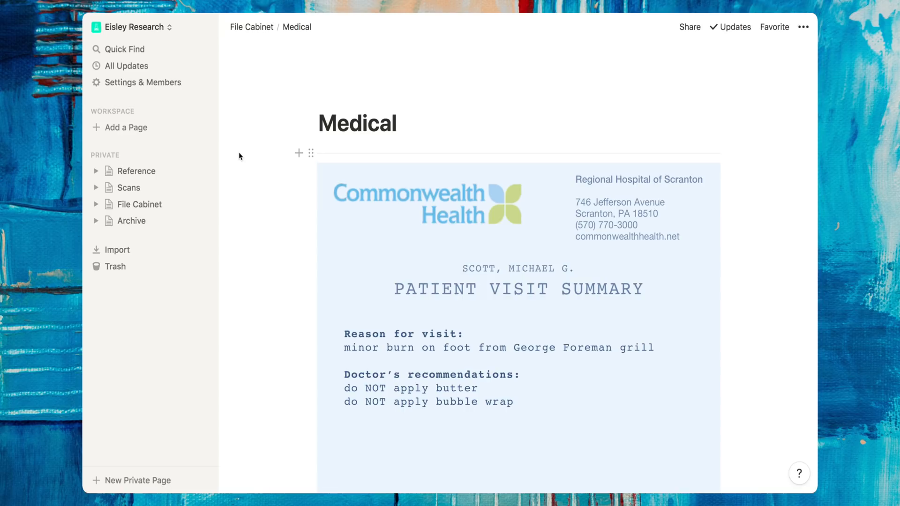
click(137, 171)
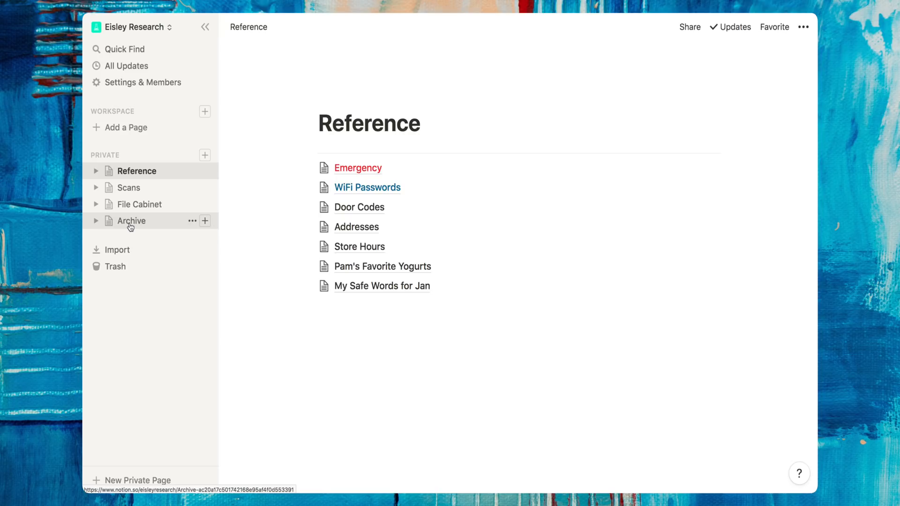
Open the Ideas page listing four bullet ideas including planning Creed's birthday.
click(128, 171)
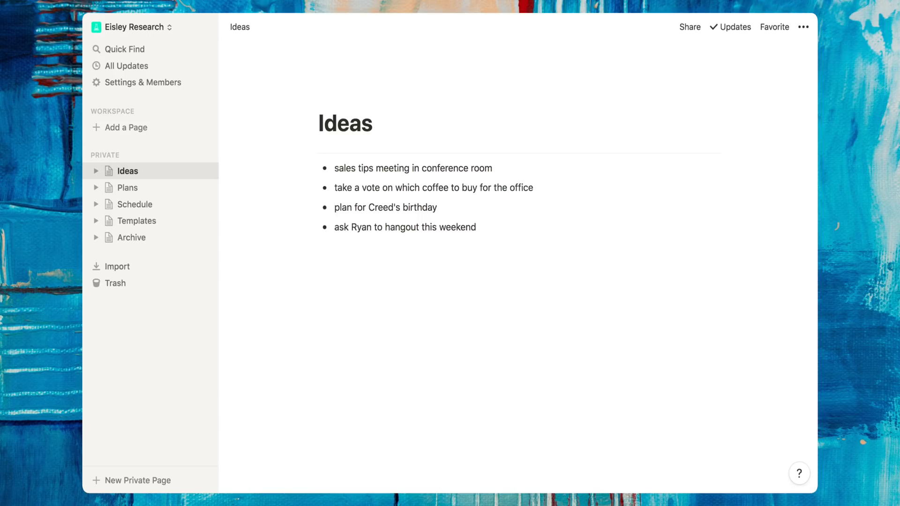
mouse_move(120, 133)
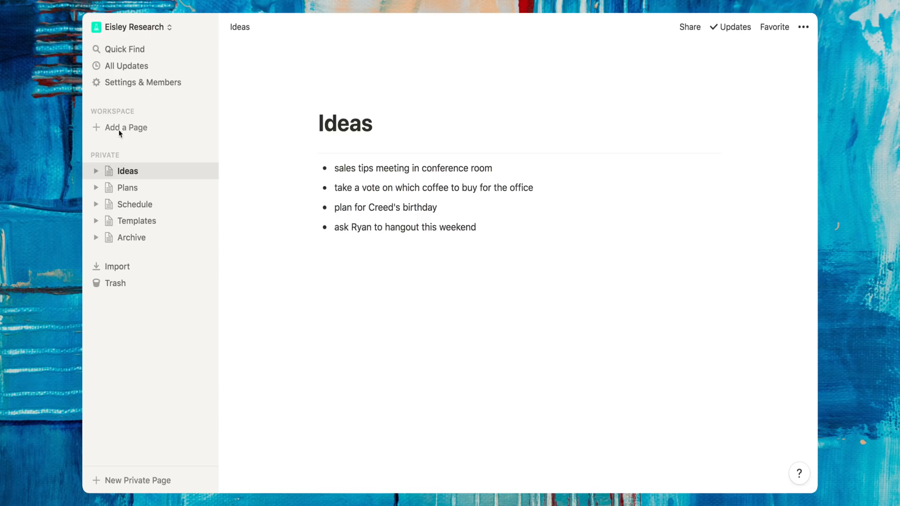
mouse_move(313, 172)
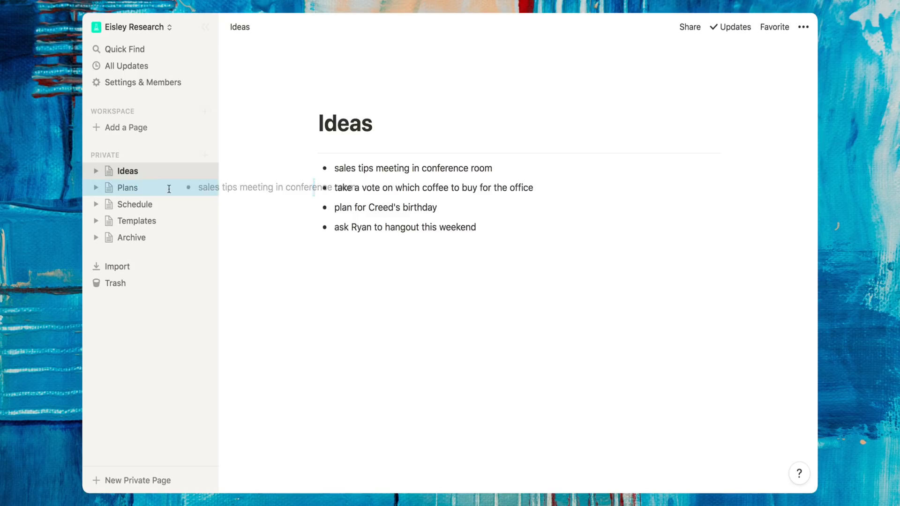
Move the sales tips meeting bullet into the Work toggle on Plans and turn it into a page.
click(127, 188)
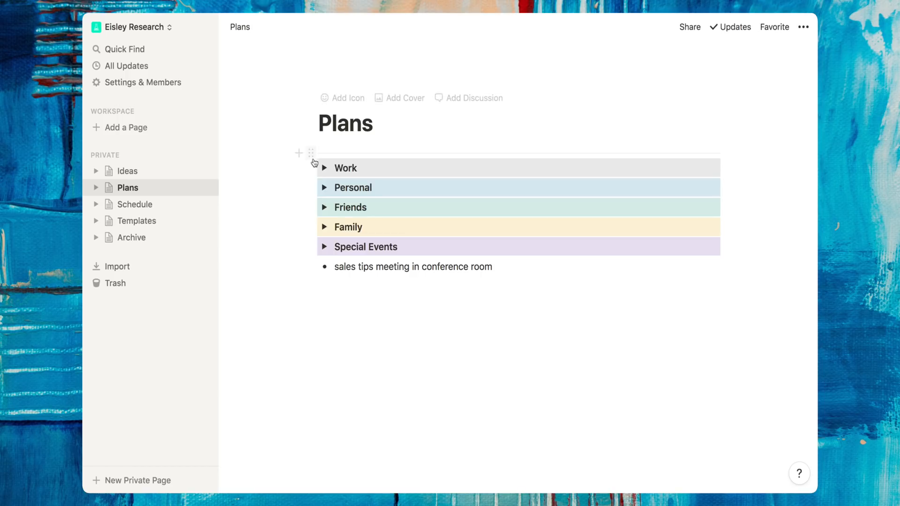
click(325, 168)
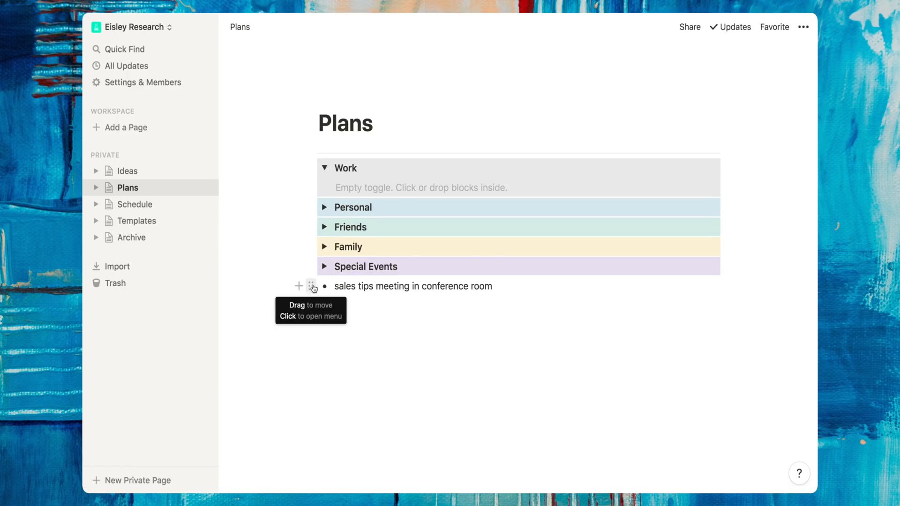
drag(313, 286, 425, 188)
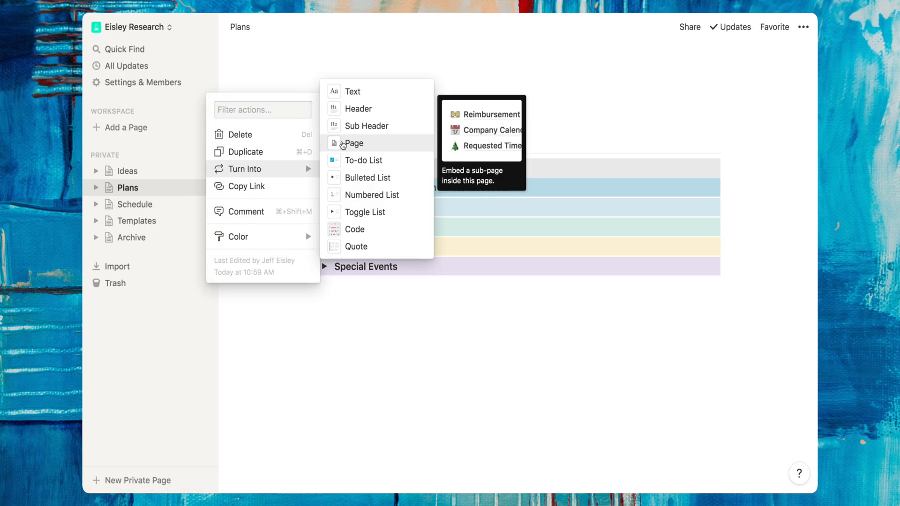
click(354, 143)
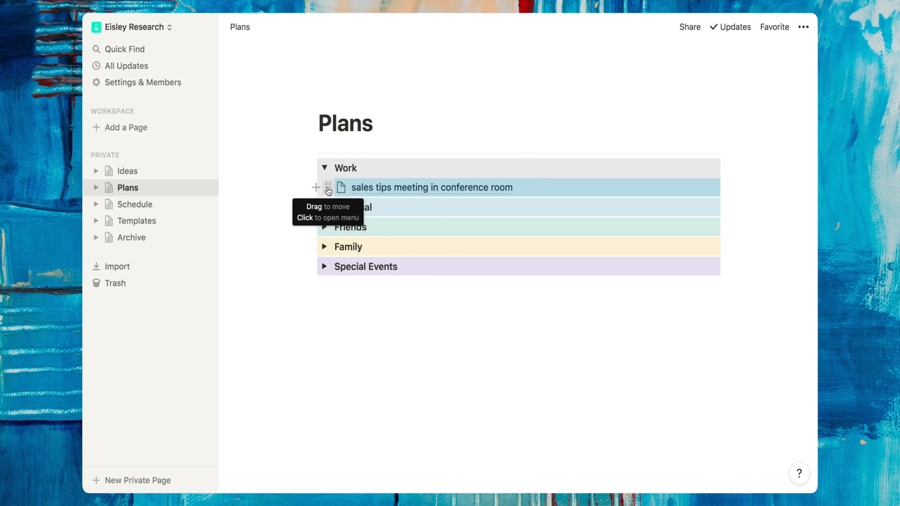
Check the Schedule calendar with the sales tips meeting on October 9, glancing at Ideas.
click(134, 203)
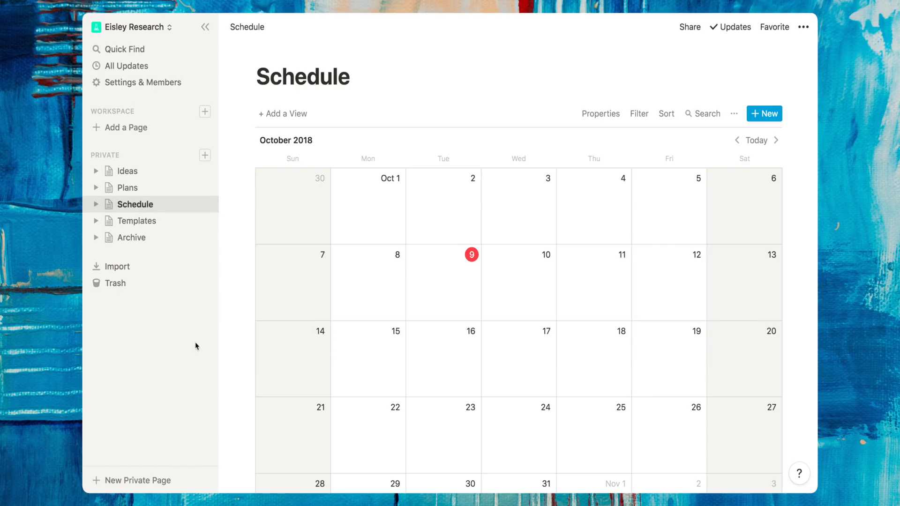
mouse_move(193, 337)
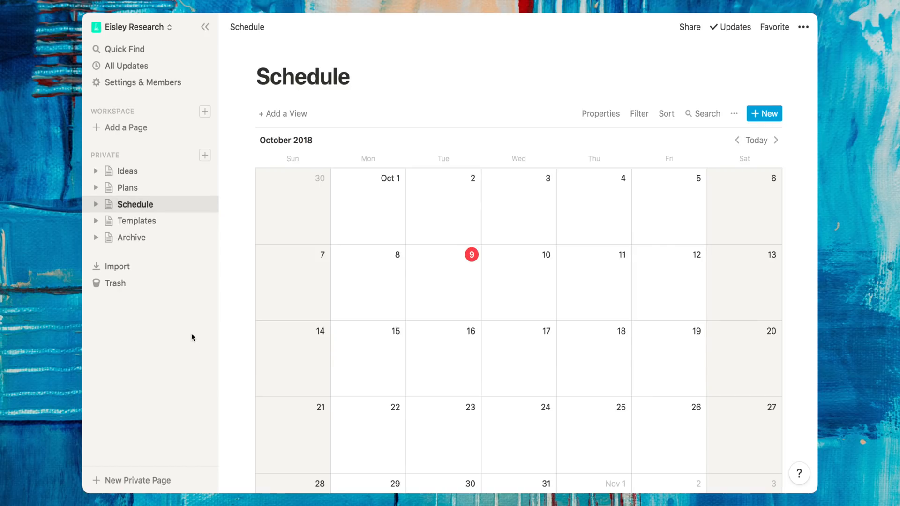
mouse_move(128, 188)
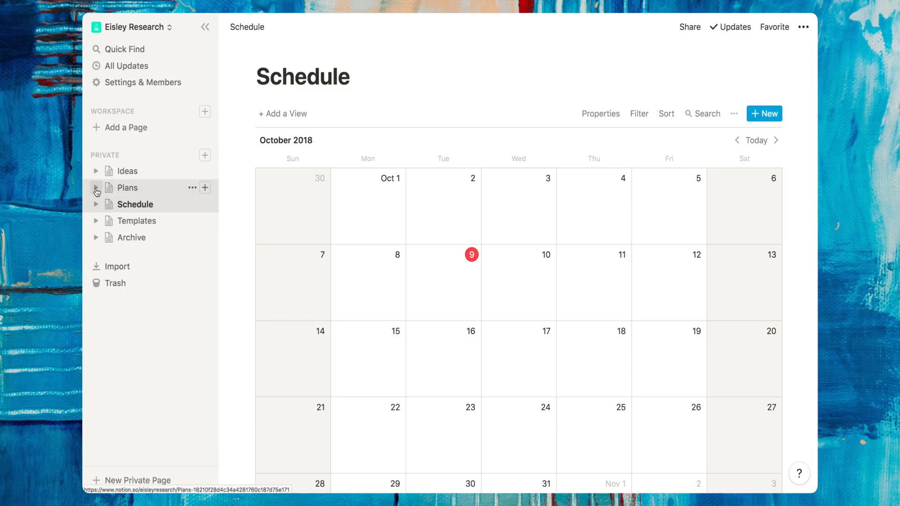
click(96, 187)
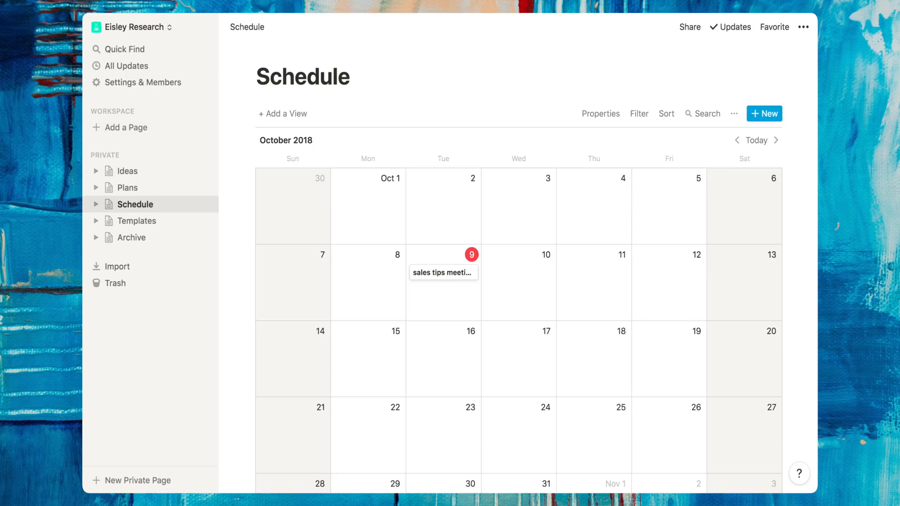
click(127, 171)
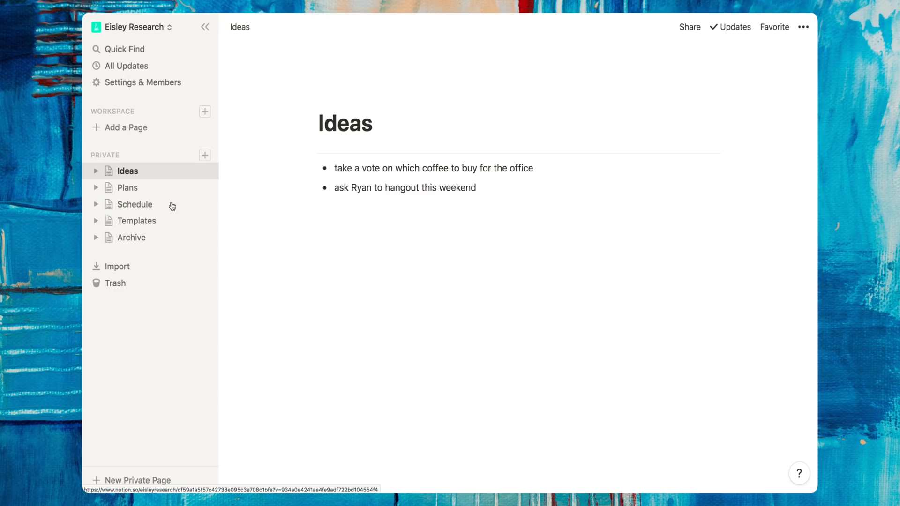
click(133, 205)
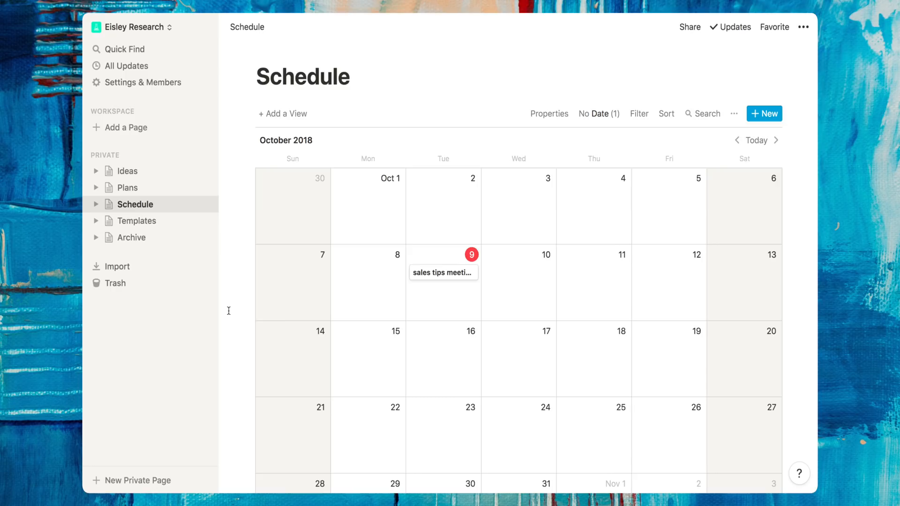
scroll(down, 3)
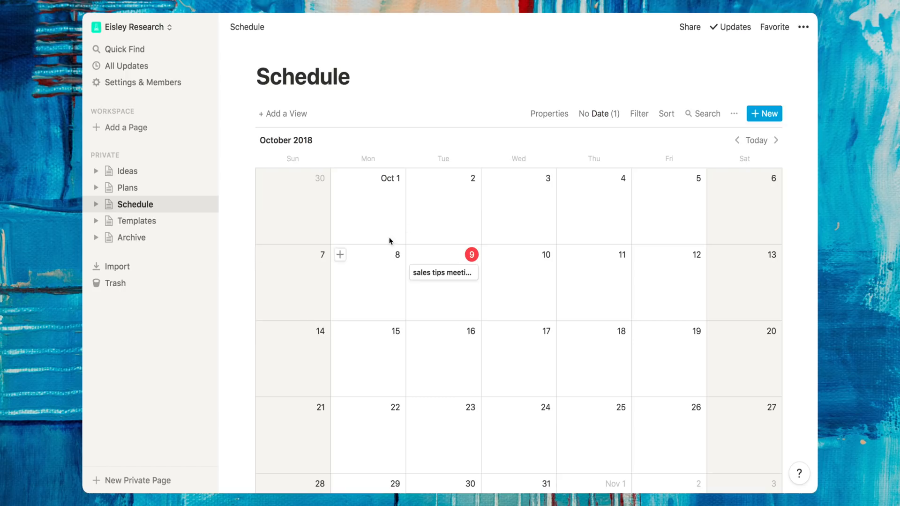
mouse_move(599, 114)
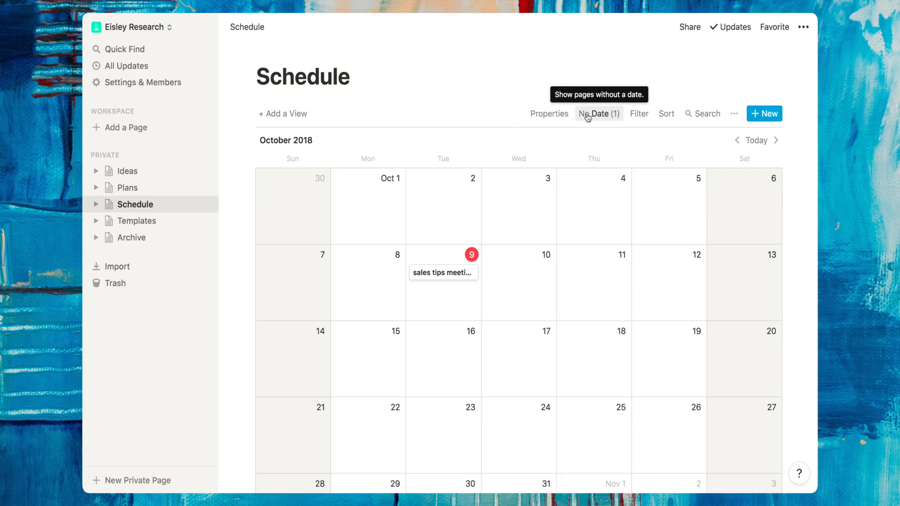
Add Creed's birthday plan from the No Date list and move it to October 11.
click(599, 113)
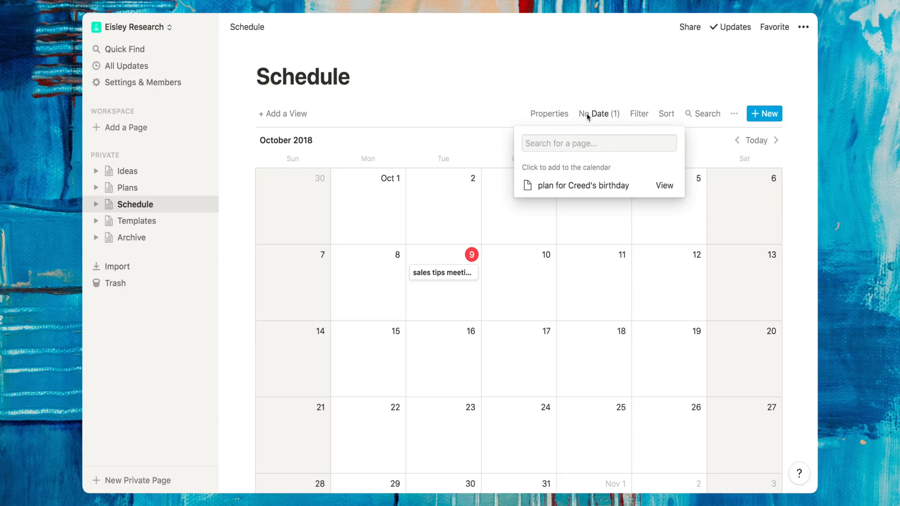
mouse_move(580, 185)
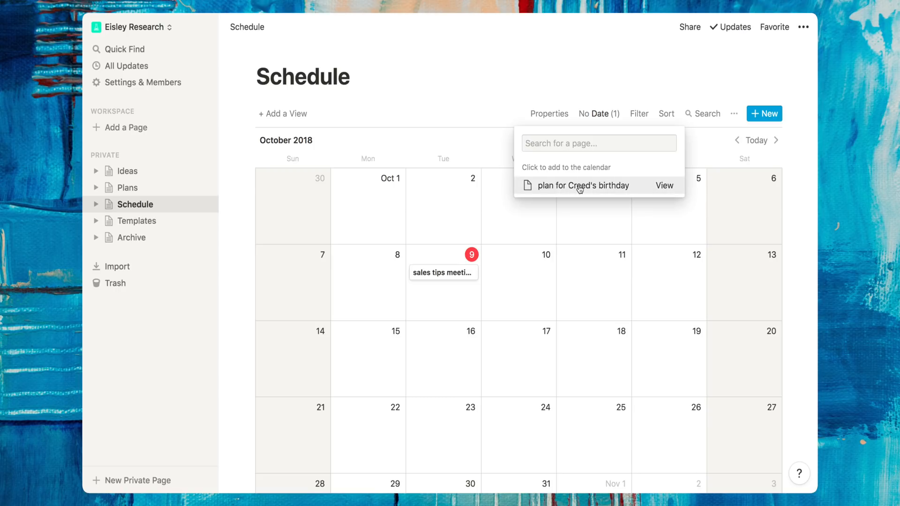
click(580, 186)
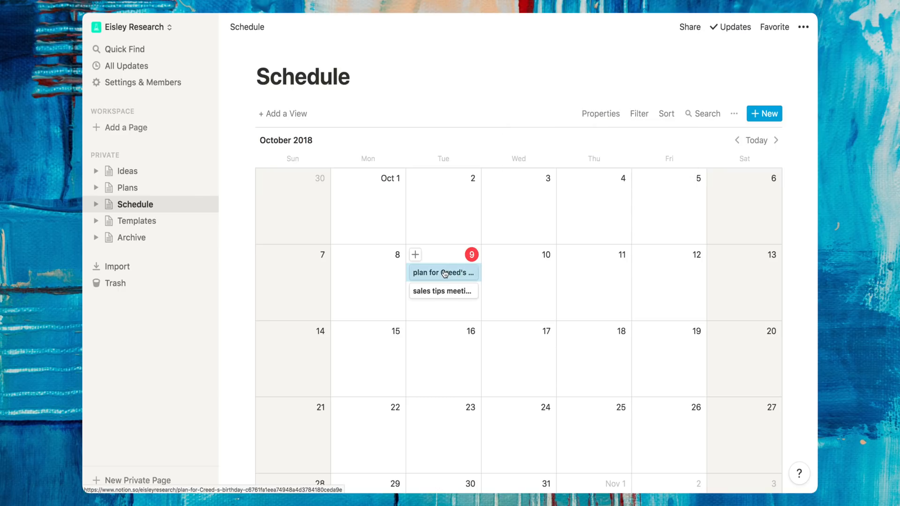
drag(444, 272, 540, 274)
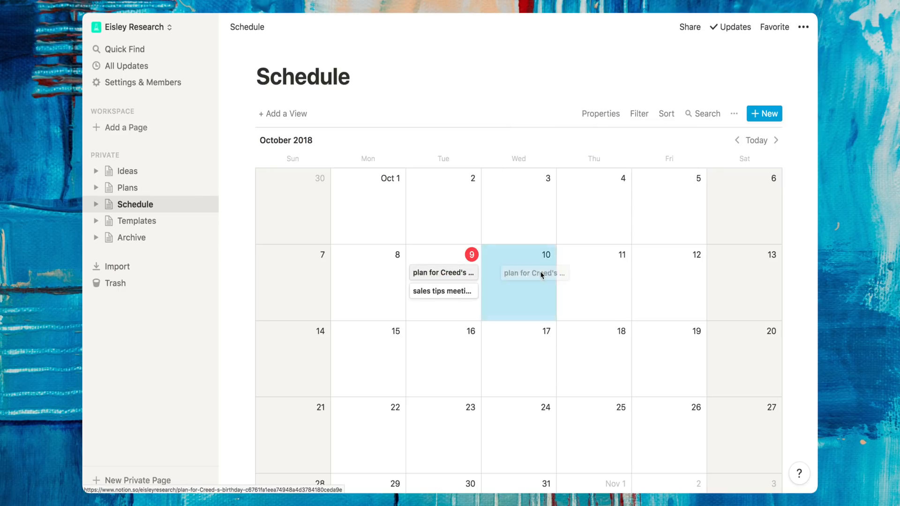
drag(533, 273, 593, 272)
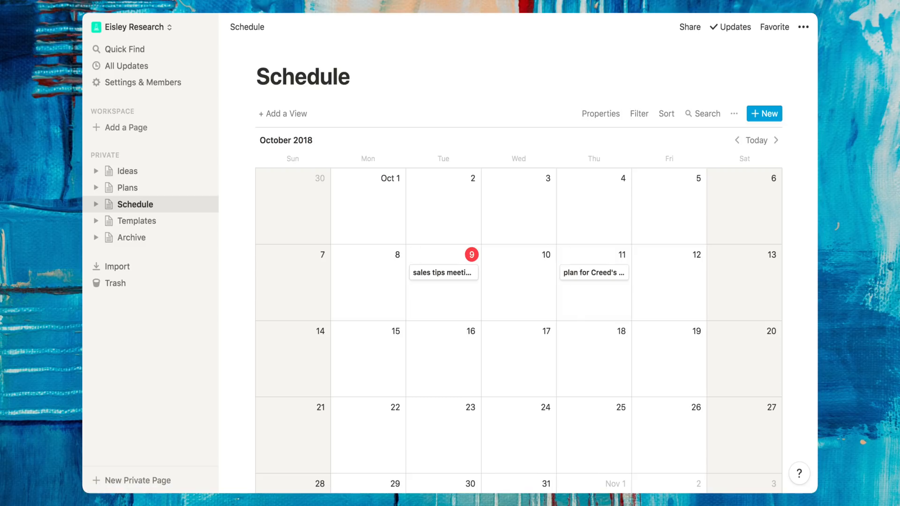
Create a Weekly Meeting page from the template with Attendance, Notes, Tasks and Resources toggles.
click(138, 220)
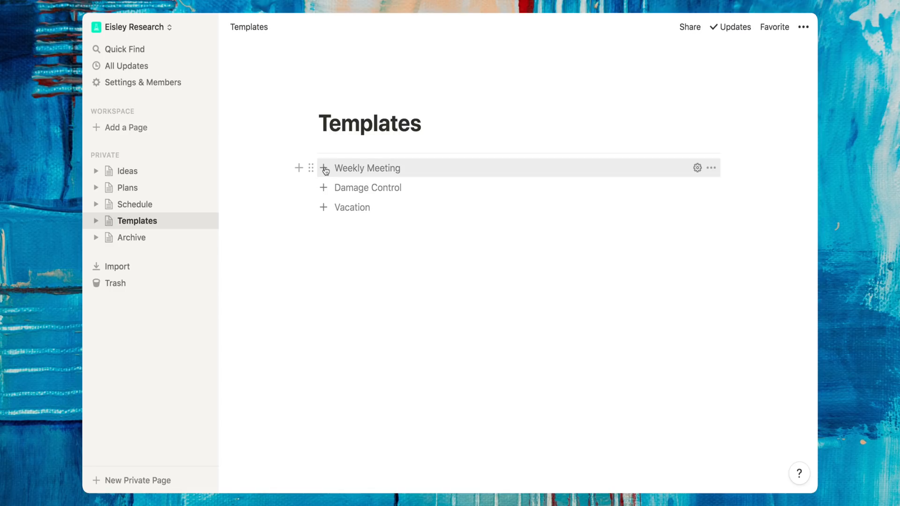
click(323, 168)
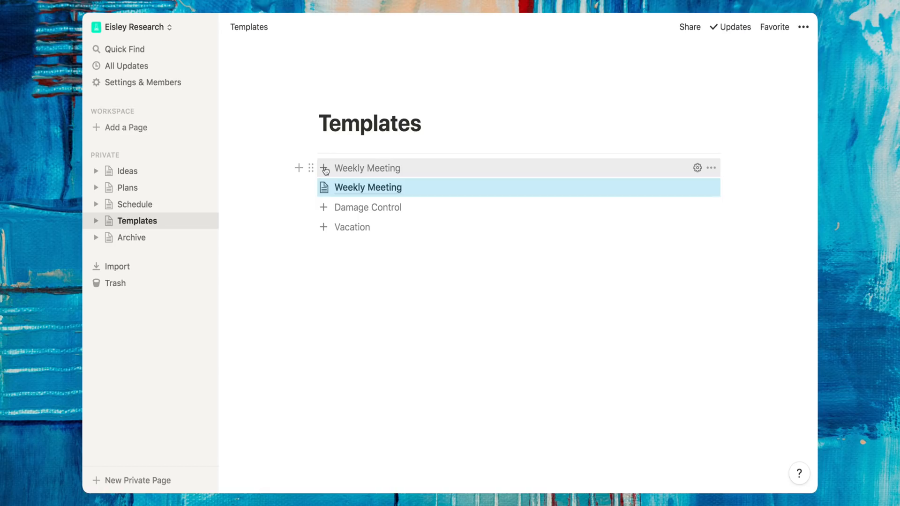
click(368, 188)
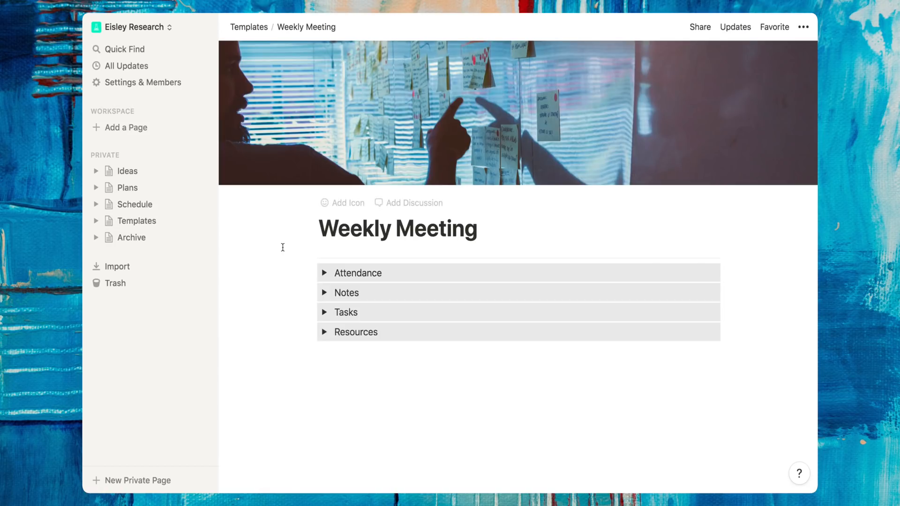
click(249, 27)
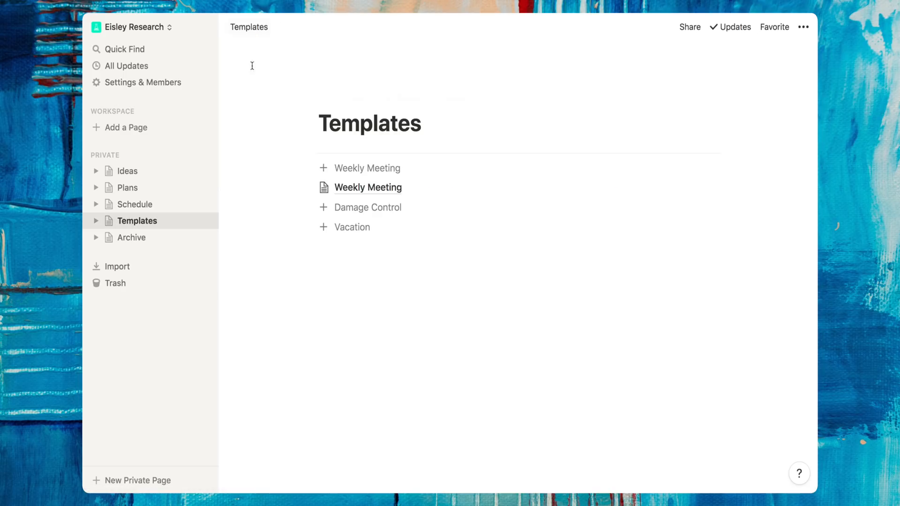
mouse_move(367, 187)
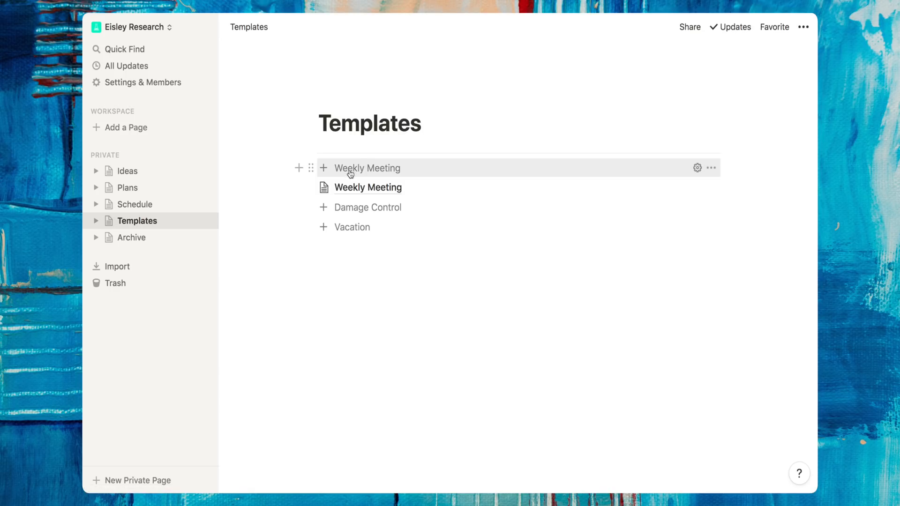
Open the Schedule page, landing on the Team A workspace page.
click(135, 205)
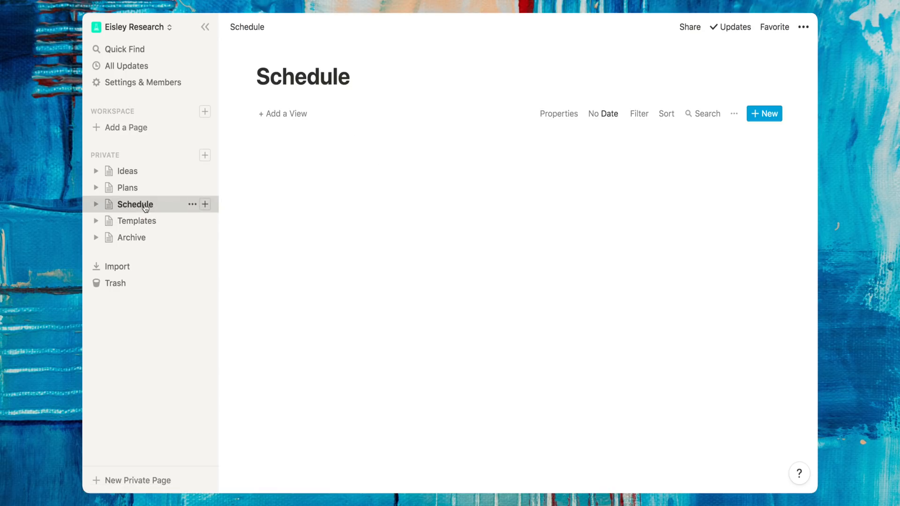
click(97, 221)
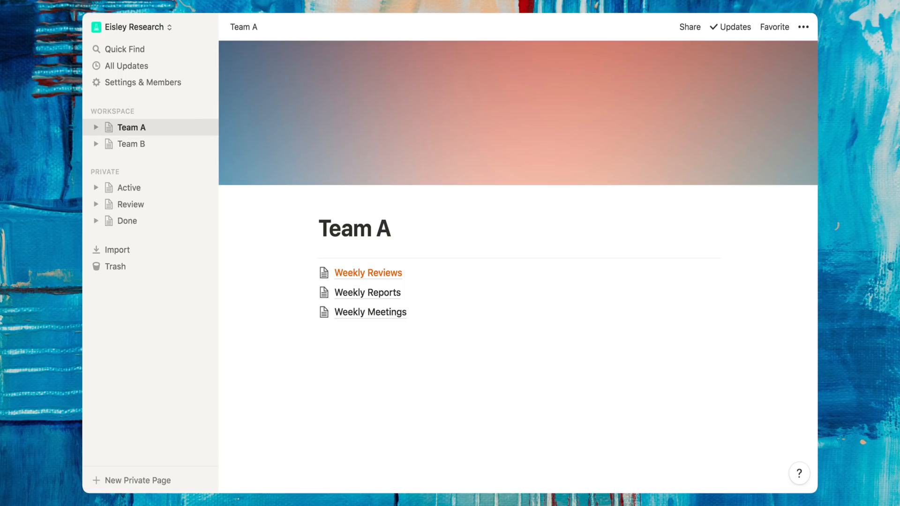
mouse_move(370, 272)
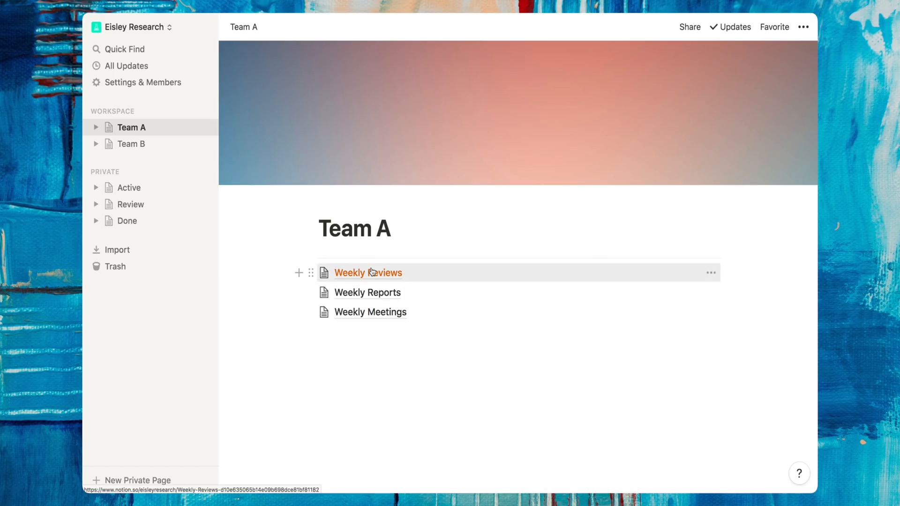
Open the Weekly Reviews page with its month toggles and October holding Oct 1-7 and Oct 8-14.
click(368, 272)
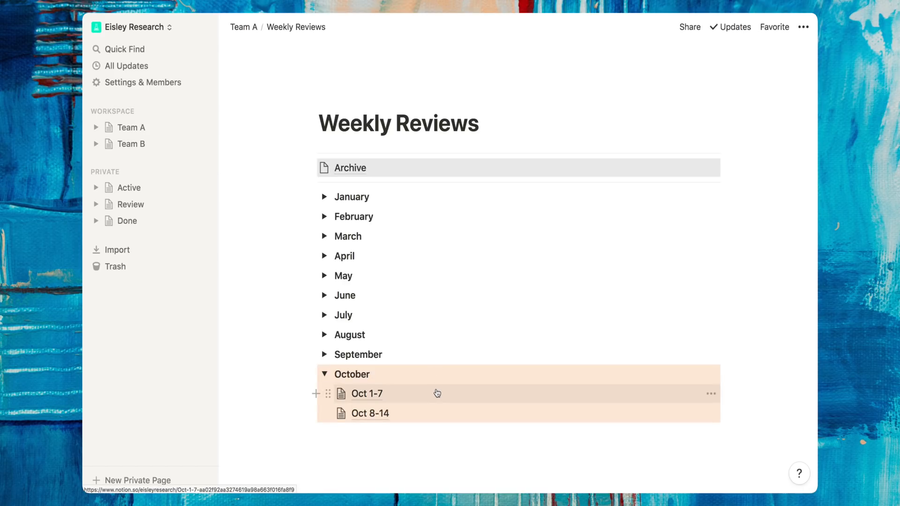
mouse_move(434, 401)
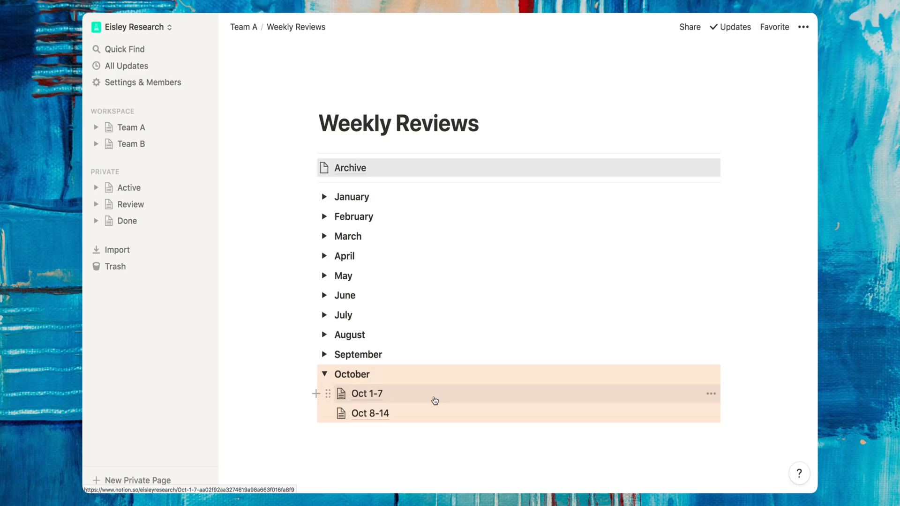
mouse_move(140, 115)
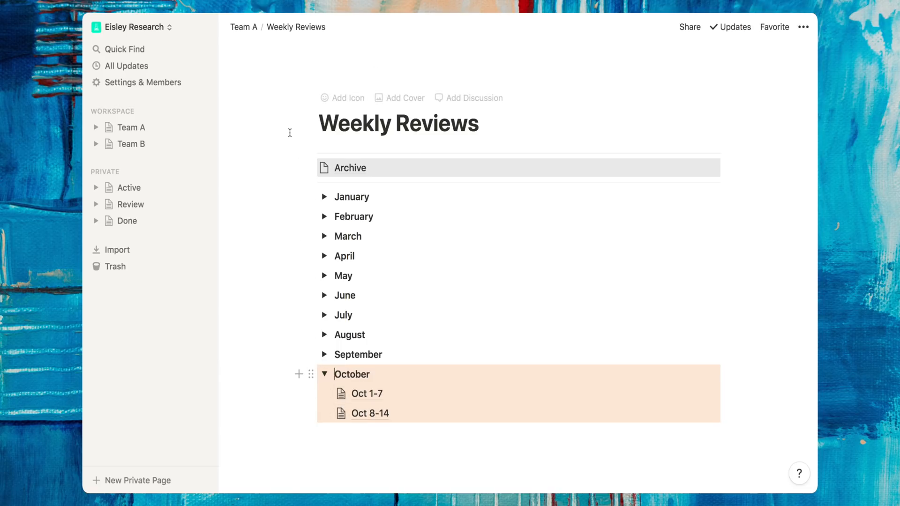
mouse_move(147, 180)
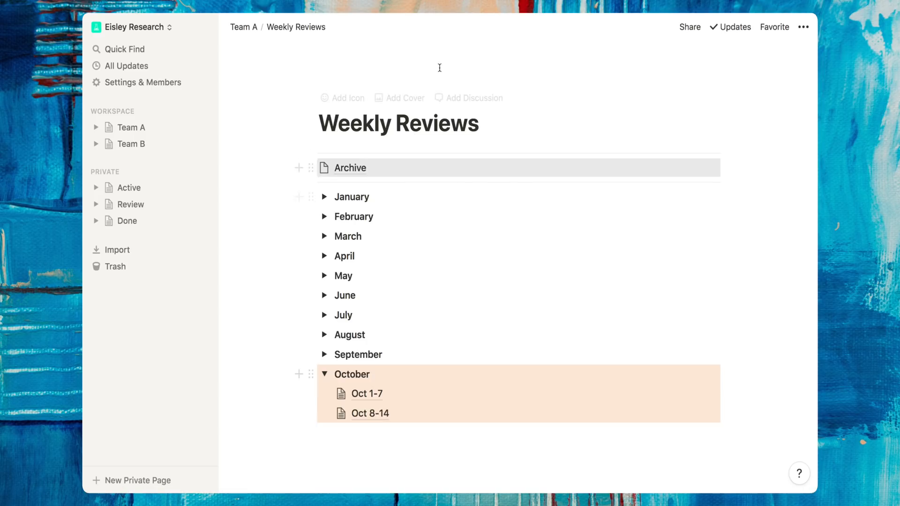
mouse_move(143, 190)
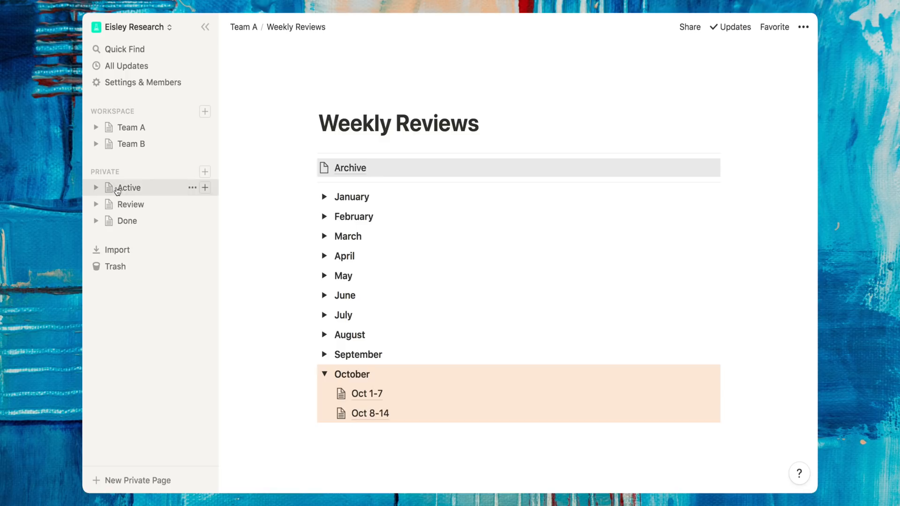
click(129, 188)
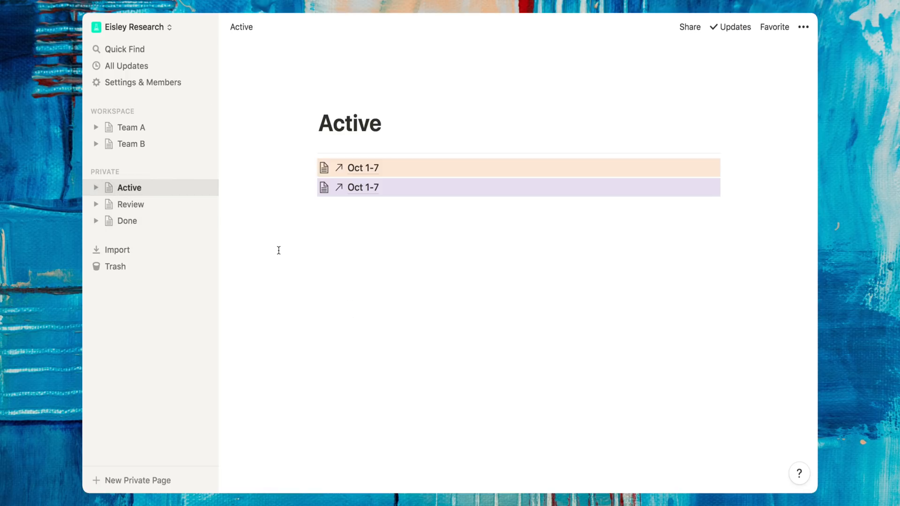
mouse_move(737, 162)
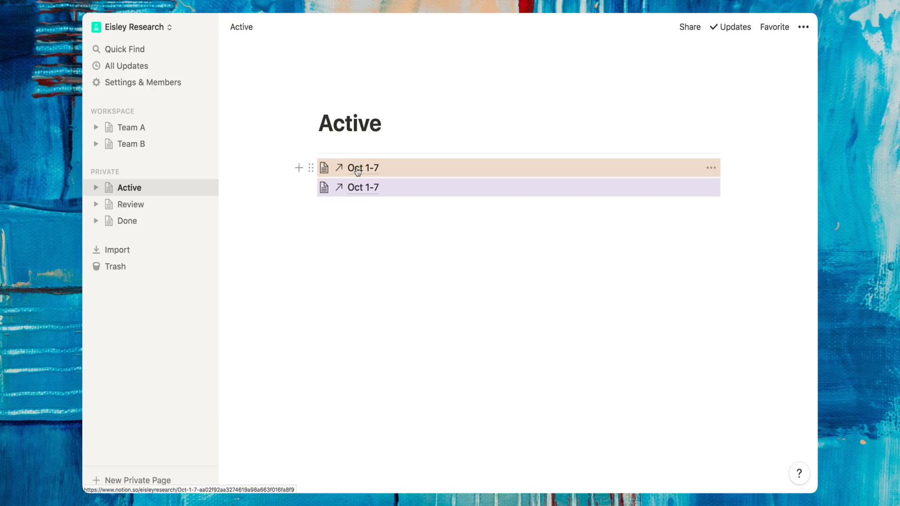
click(363, 168)
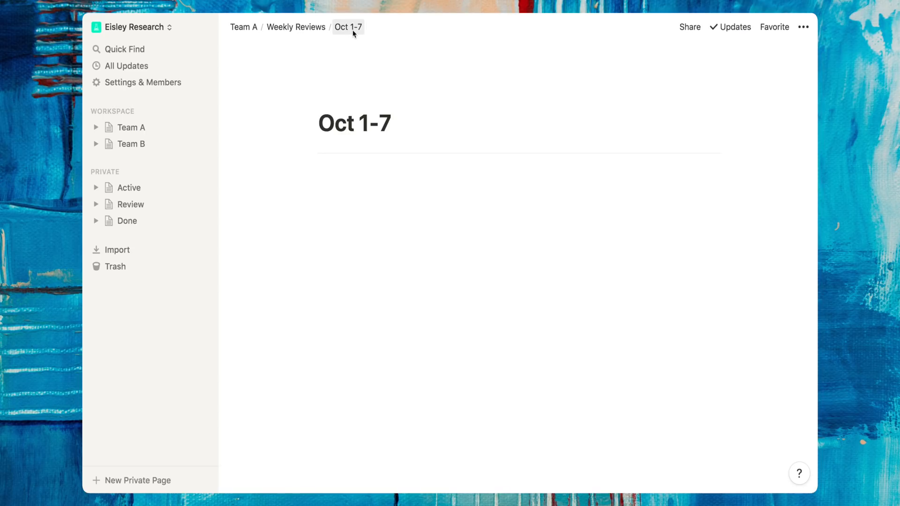
mouse_move(295, 27)
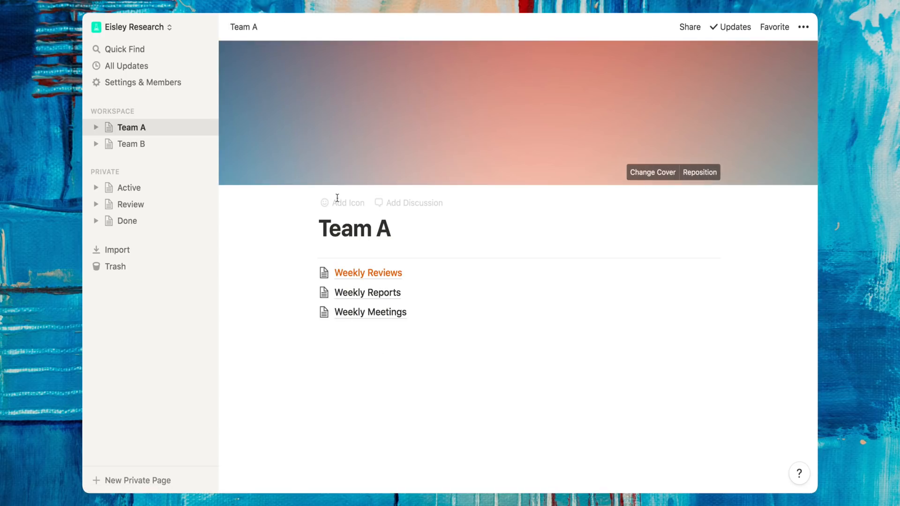
click(367, 272)
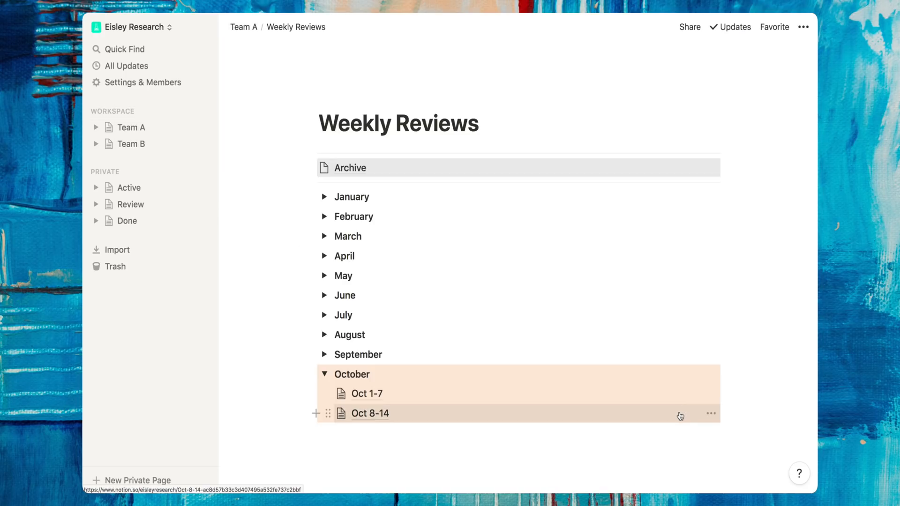
Paste the Oct 8-14 URL on the Active page as a Link to Page, then go to Queue.
click(712, 413)
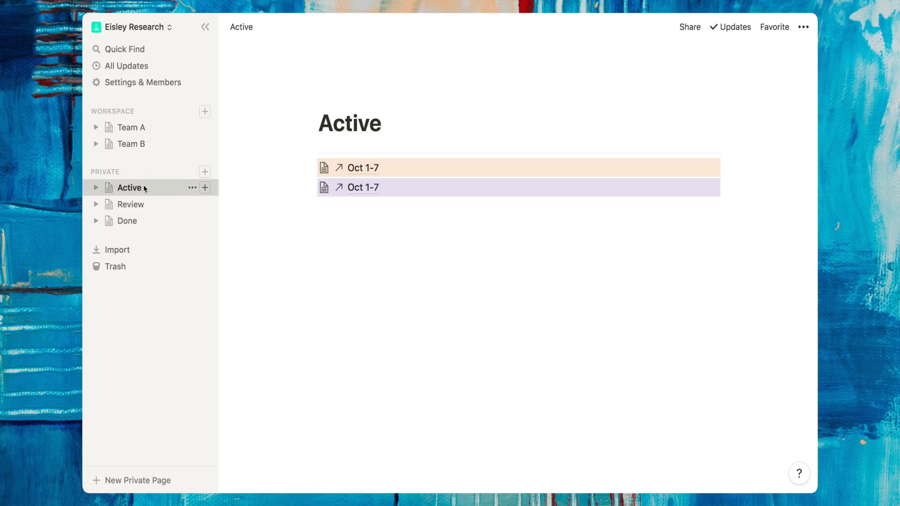
text(https://www.notion.so/eisleyresearch/Oct-8-14-ac8d57b33c3d407495a532fe737c2bbf)
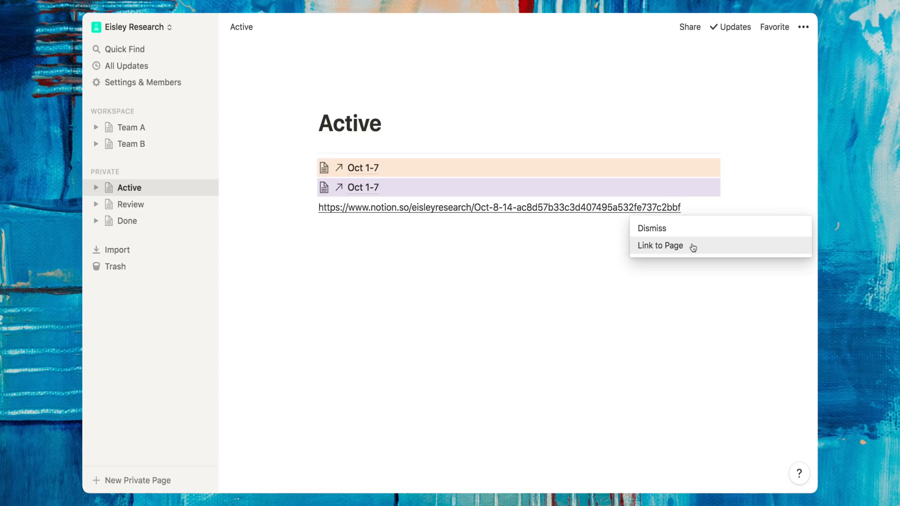
click(660, 246)
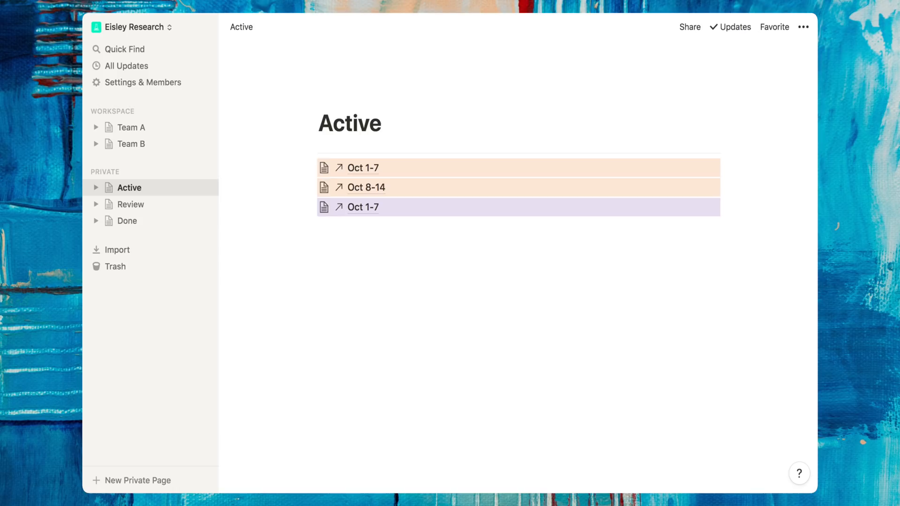
click(128, 171)
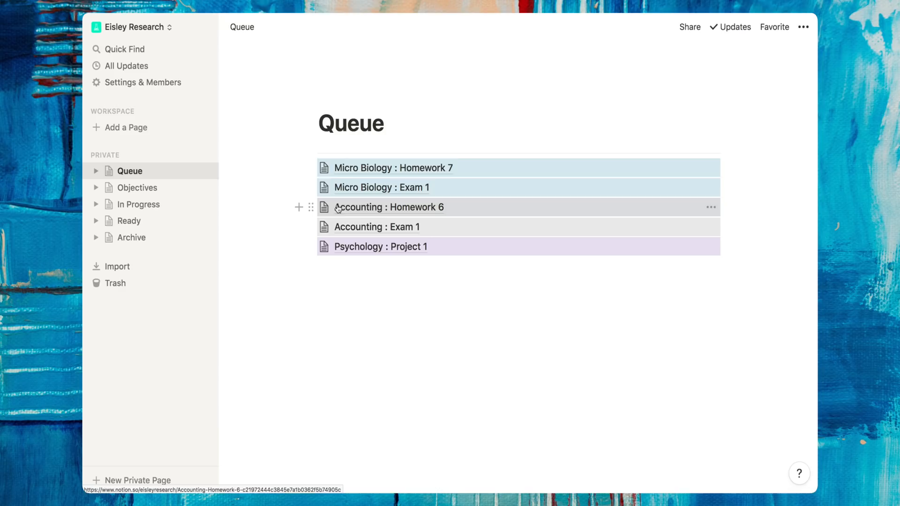
mouse_move(274, 252)
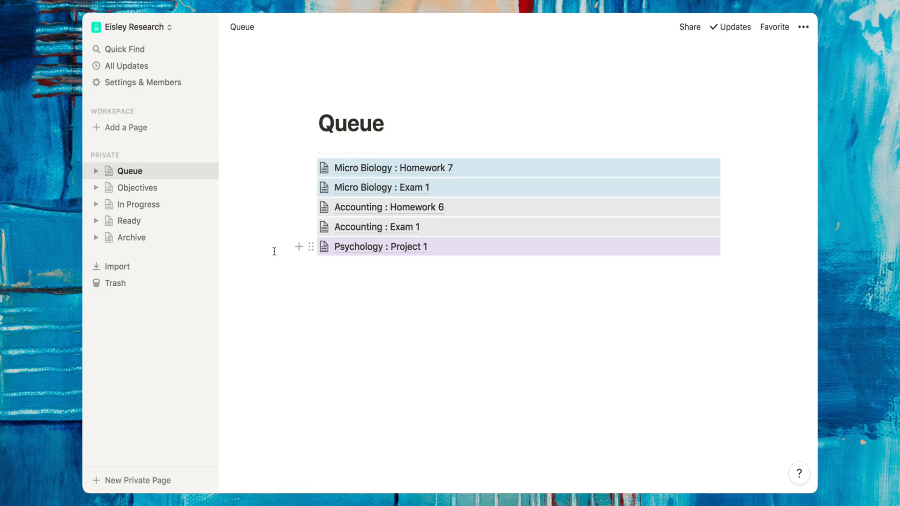
mouse_move(138, 188)
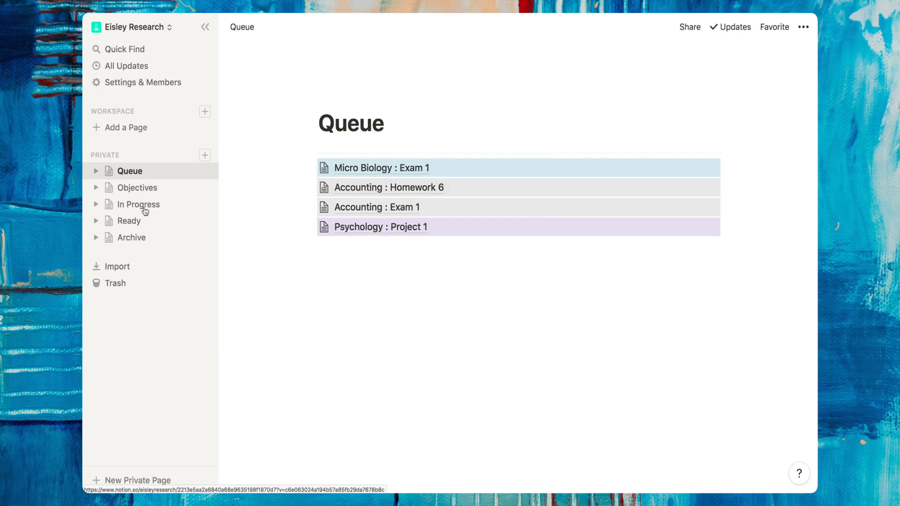
On the In Progress board, drag Micro Biology: Homework 7 from 1st Draft to Add Sources, then move to Ready.
click(139, 203)
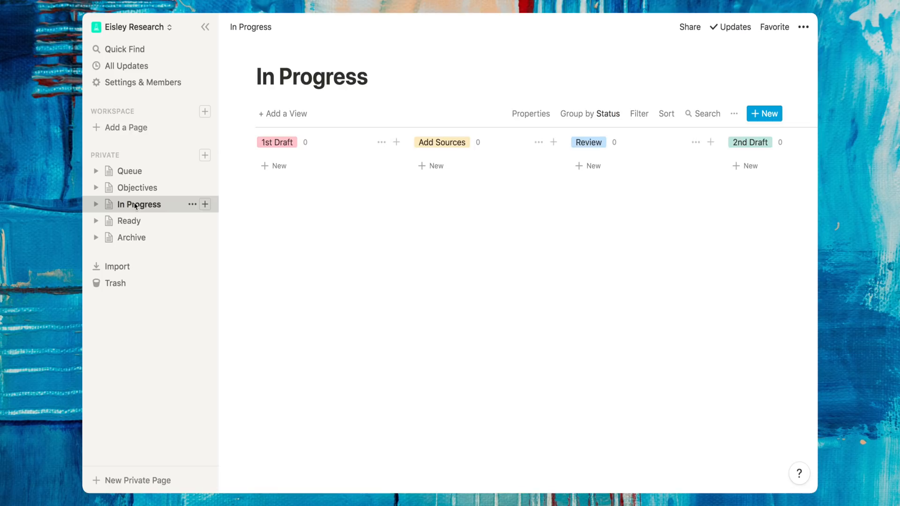
click(97, 171)
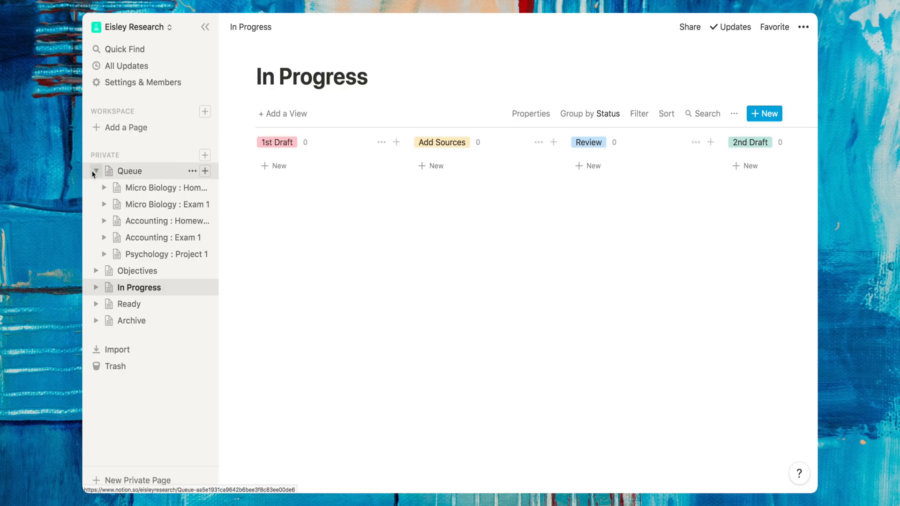
mouse_move(153, 188)
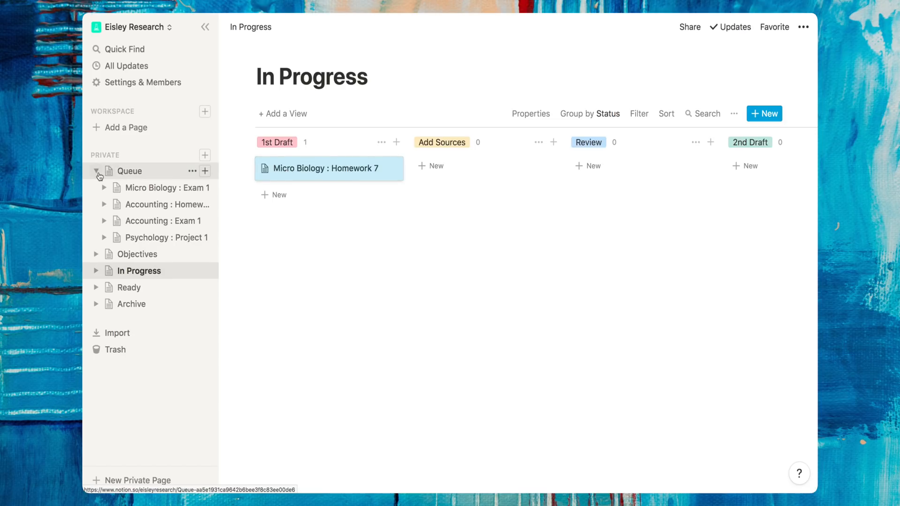
click(97, 171)
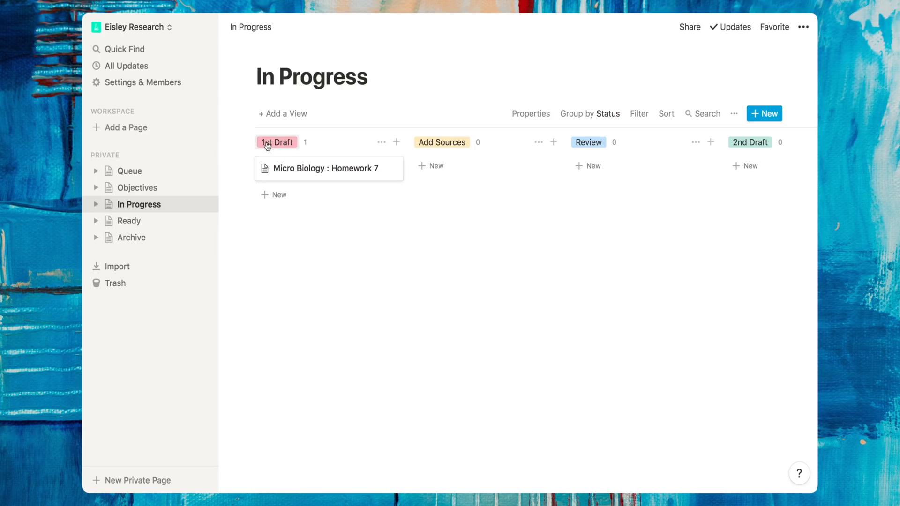
mouse_move(453, 146)
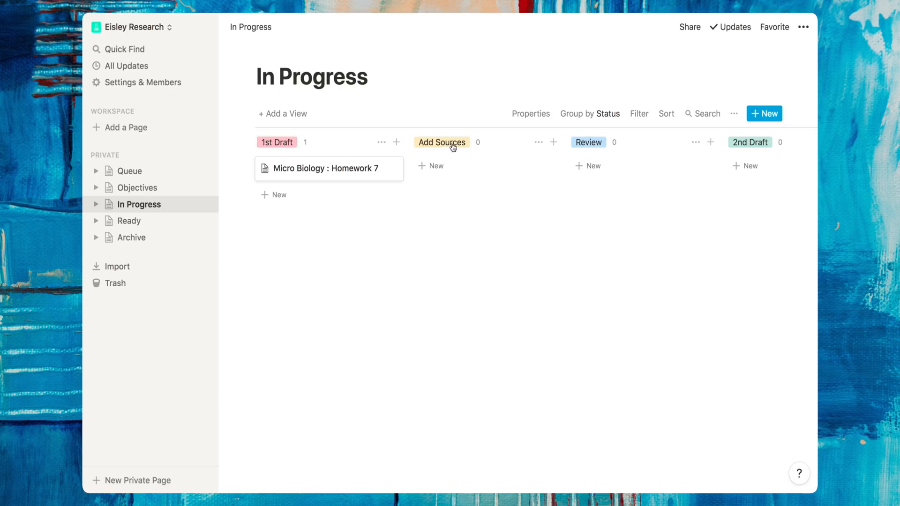
mouse_move(508, 128)
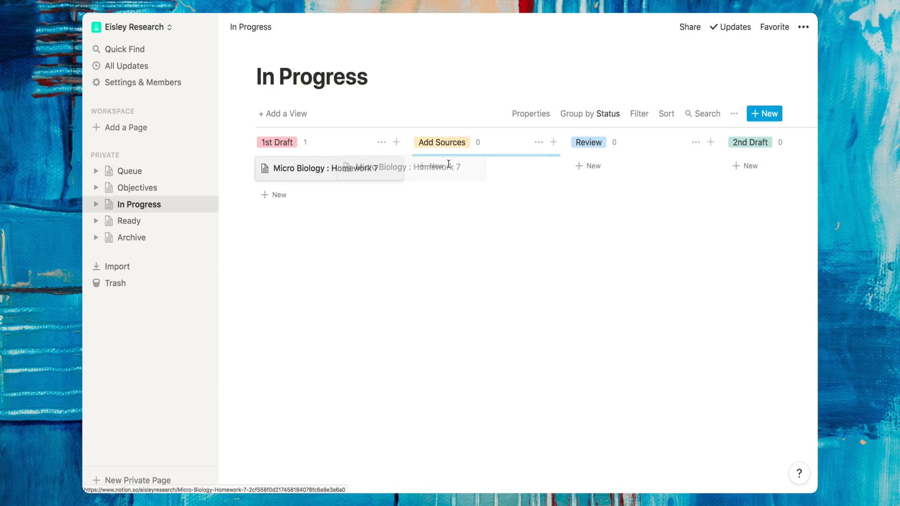
drag(310, 167, 482, 168)
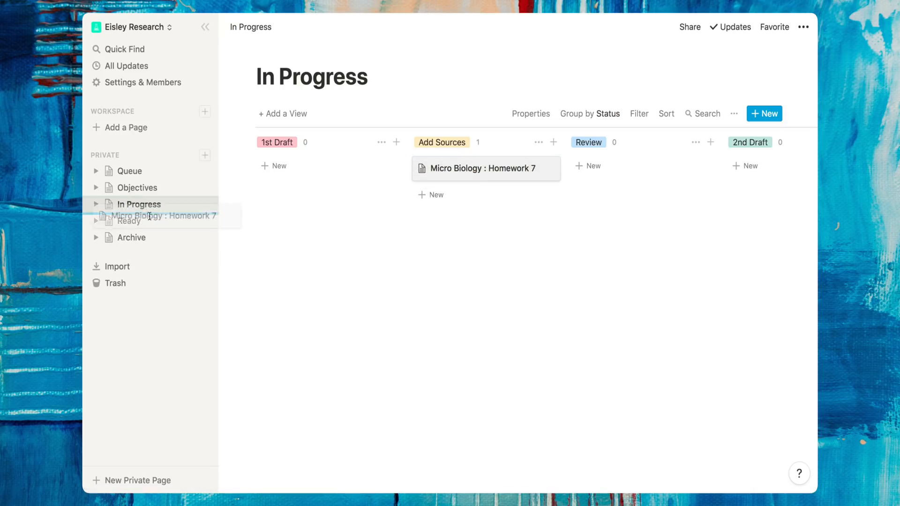
click(130, 220)
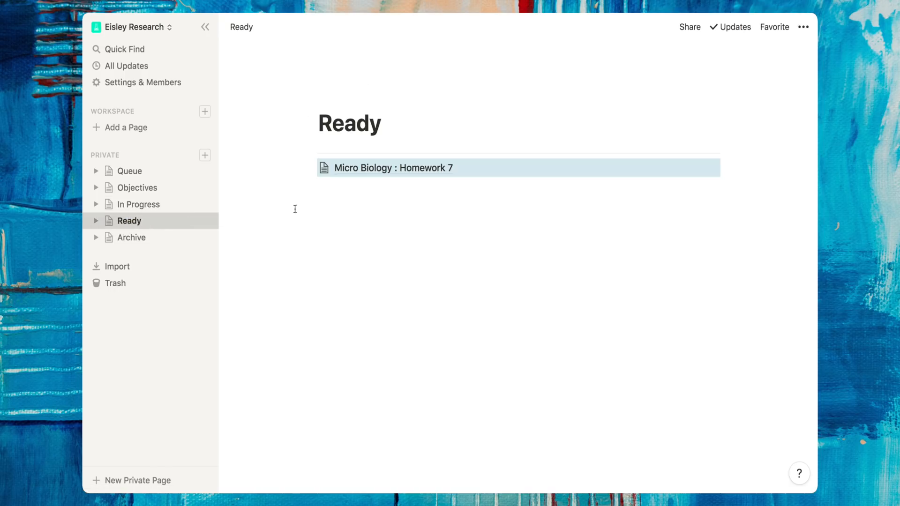
mouse_move(319, 207)
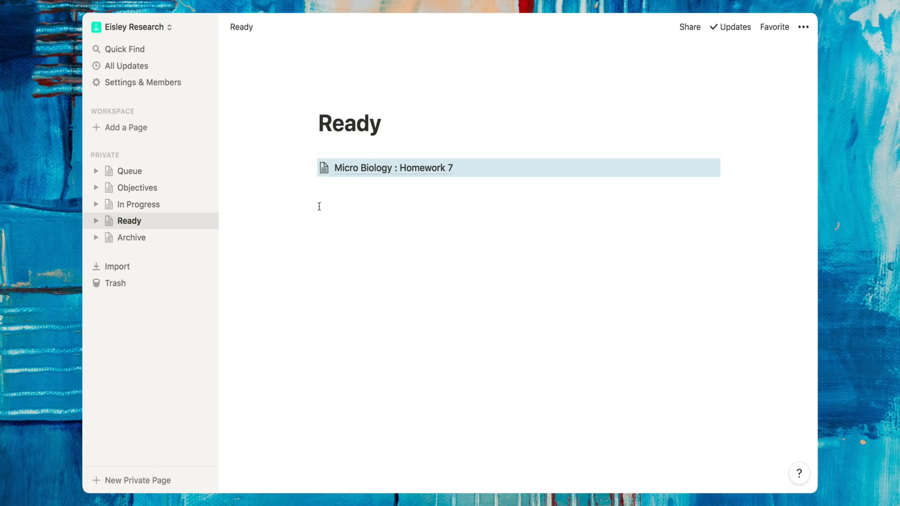
mouse_move(311, 168)
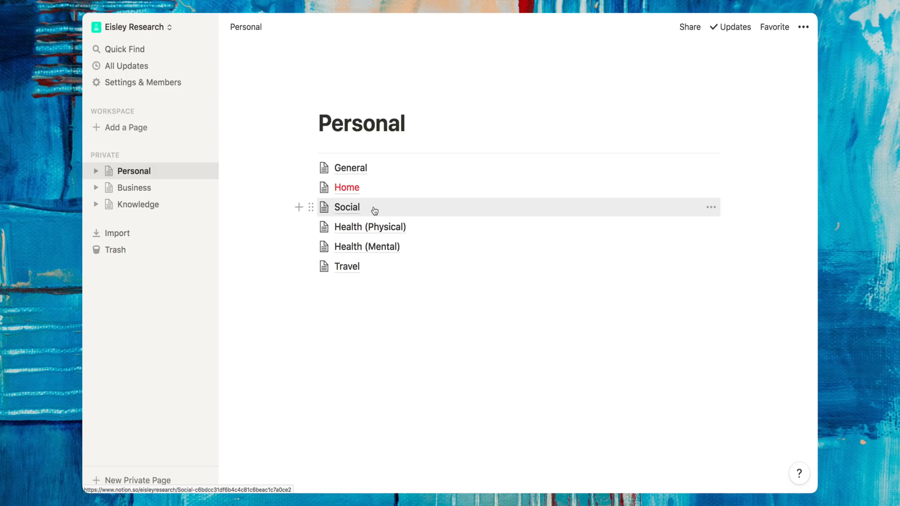
mouse_move(379, 271)
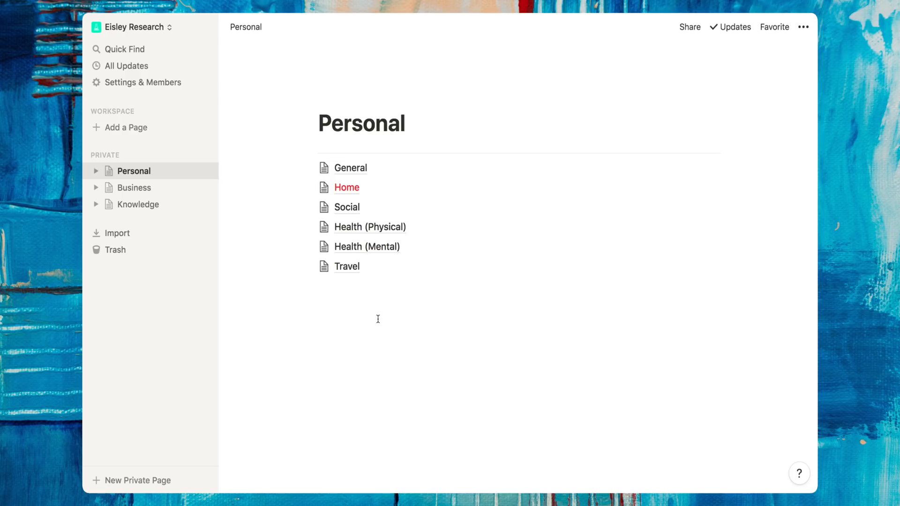
From Home, open the Inventory table, peek at the TV item's page, then close the peek.
click(346, 188)
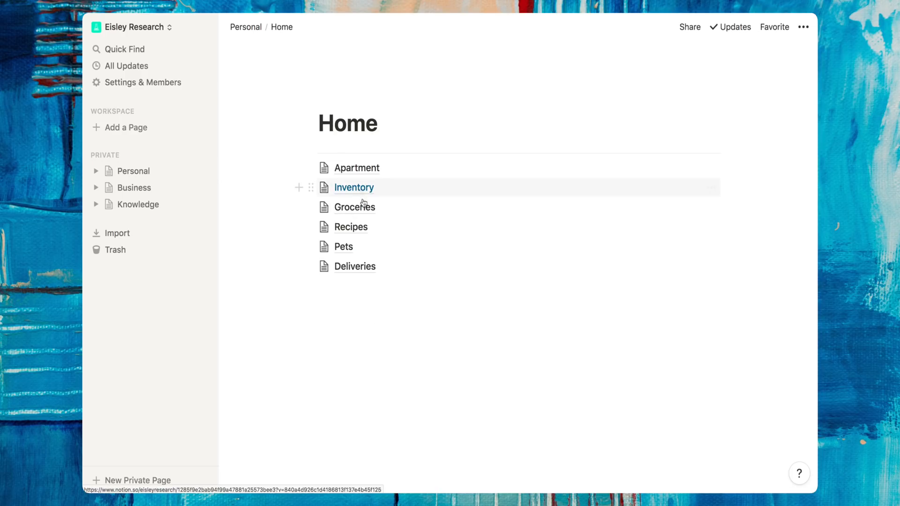
mouse_move(393, 313)
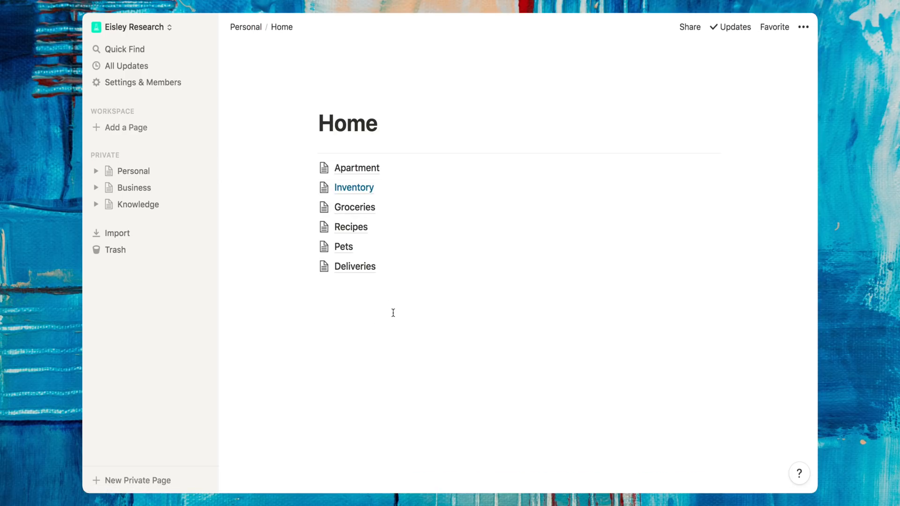
mouse_move(354, 188)
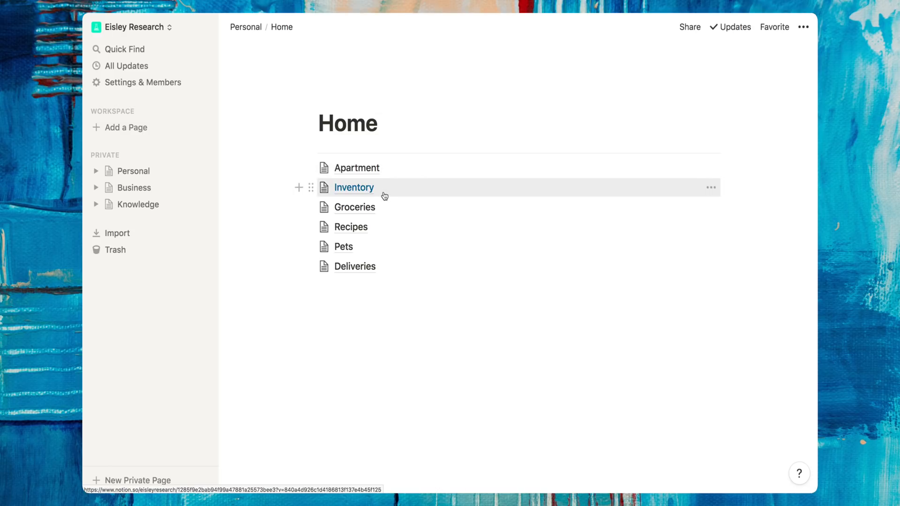
mouse_move(385, 247)
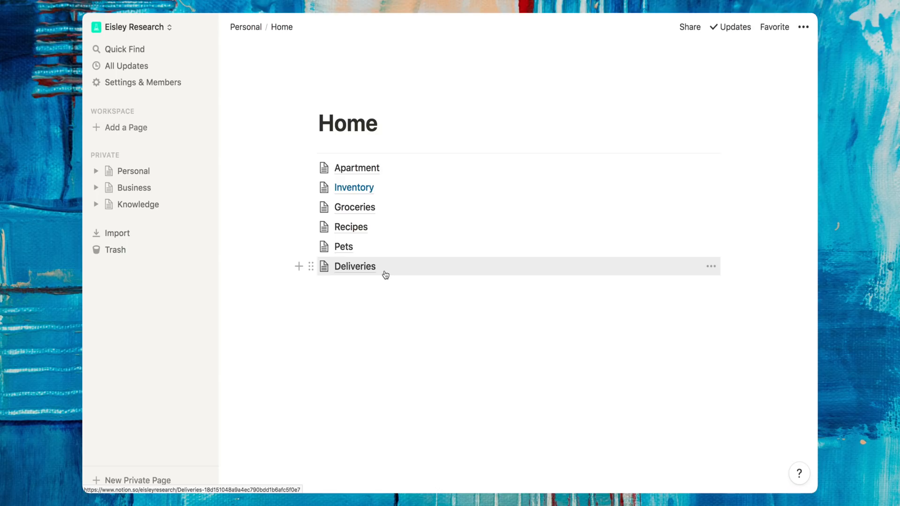
click(354, 188)
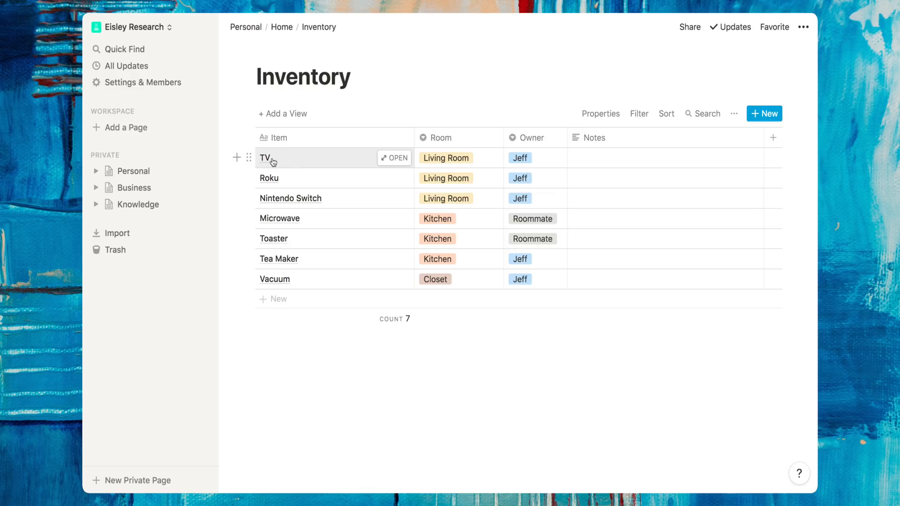
click(395, 157)
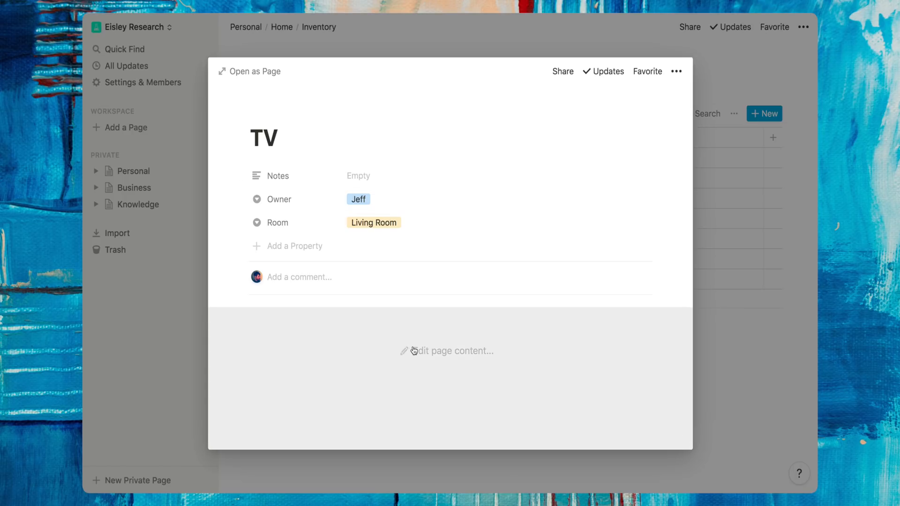
click(446, 350)
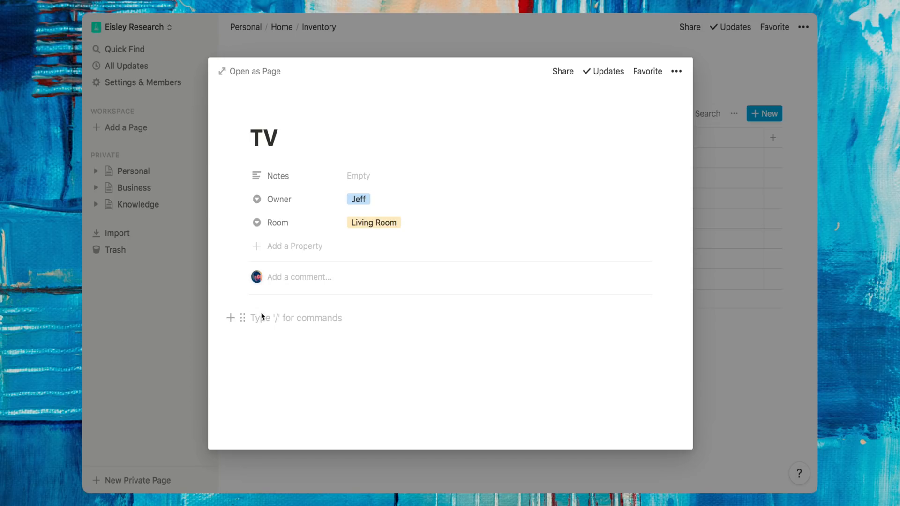
click(252, 318)
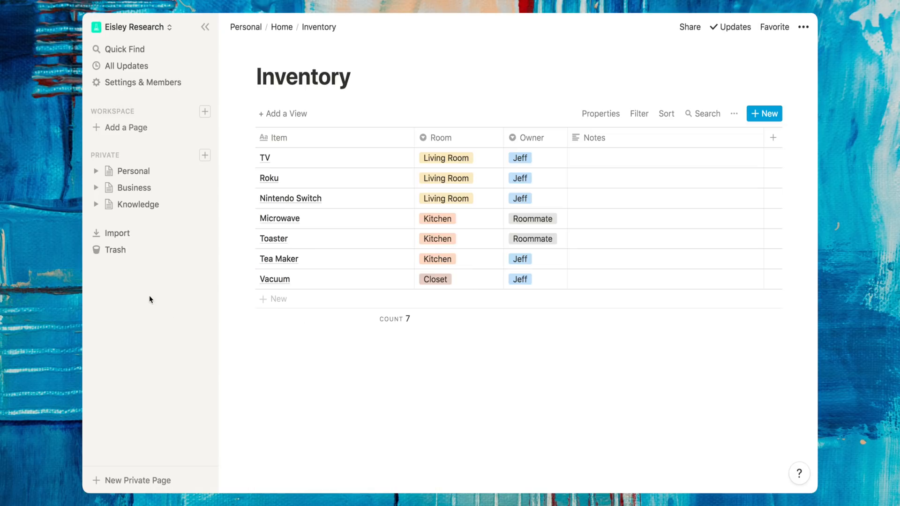
Navigate Knowledge > Business > Marketing.
click(138, 204)
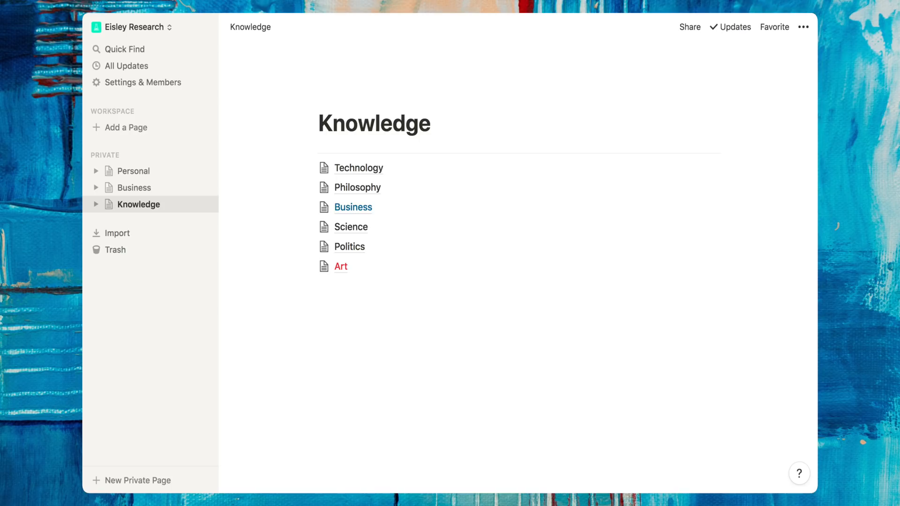
mouse_move(346, 207)
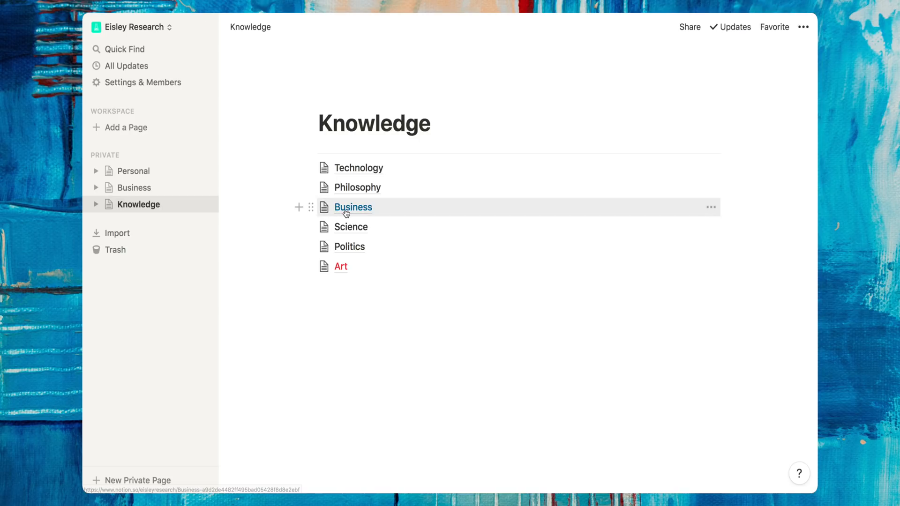
click(353, 207)
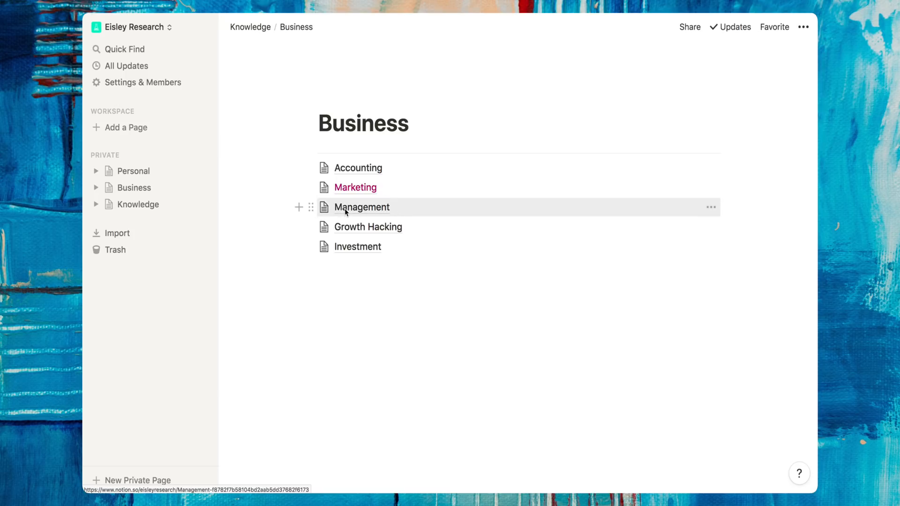
click(354, 188)
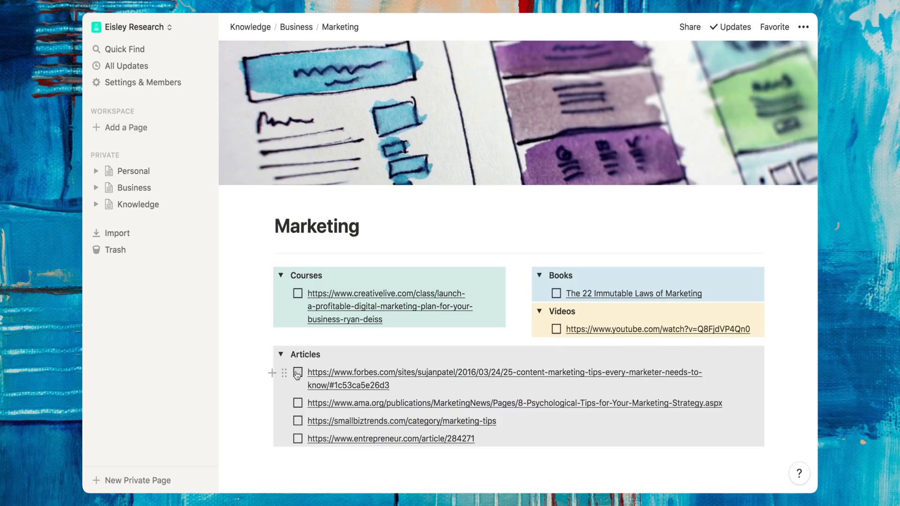
Check off the Forbes and AMA articles, then return to the Knowledge page.
click(298, 403)
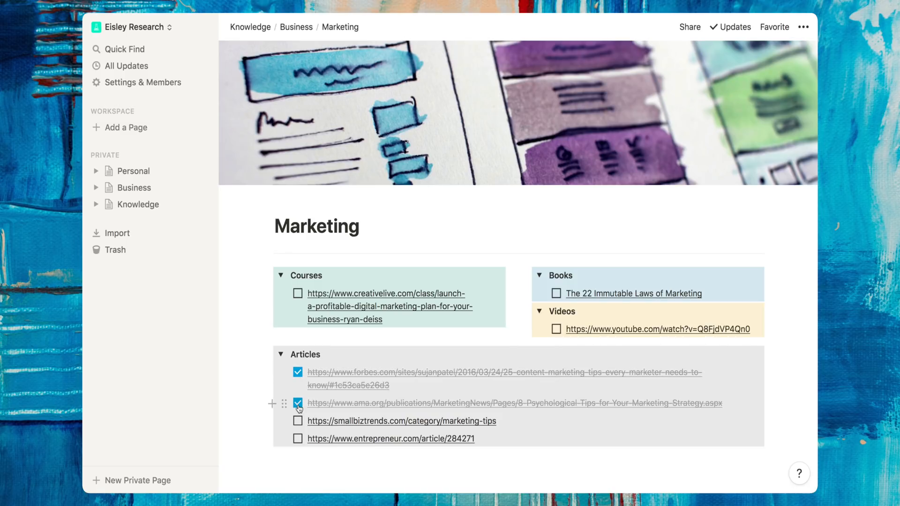
click(297, 403)
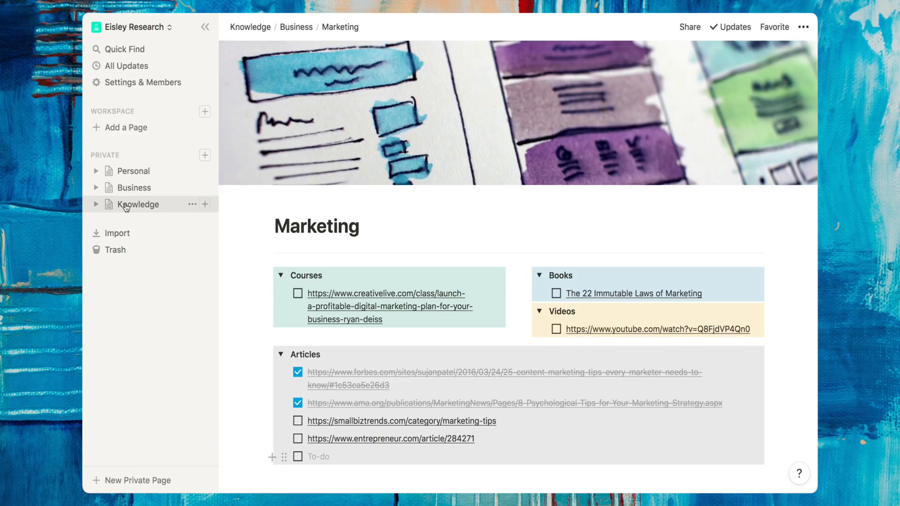
click(138, 204)
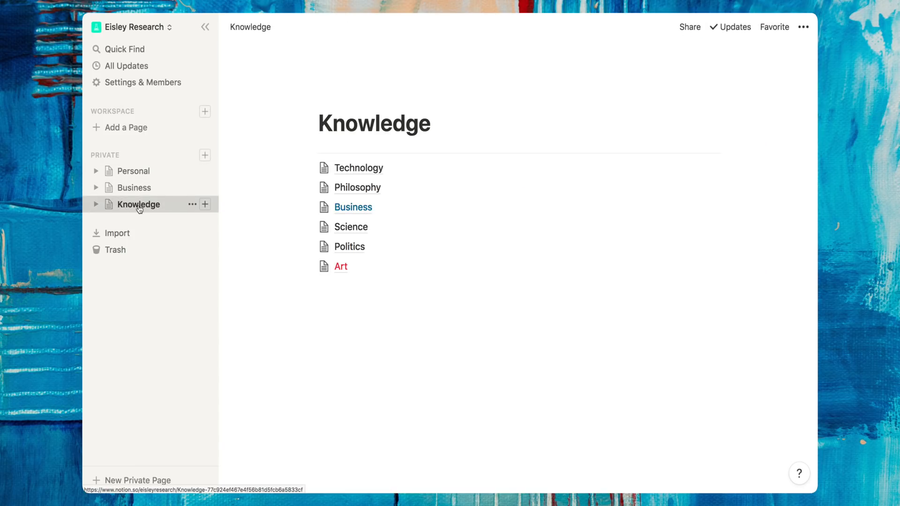
Navigate Art > Cinematography > Fundamentals > Exposure.
click(339, 265)
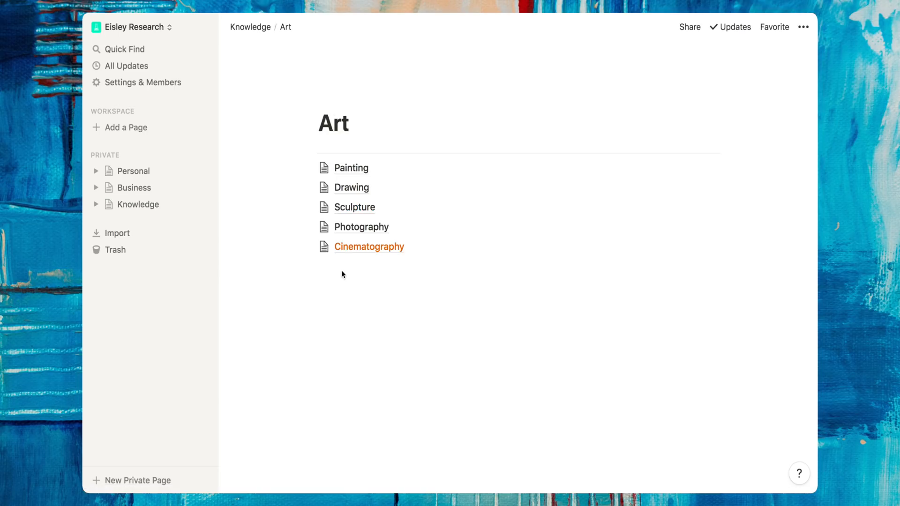
mouse_move(369, 247)
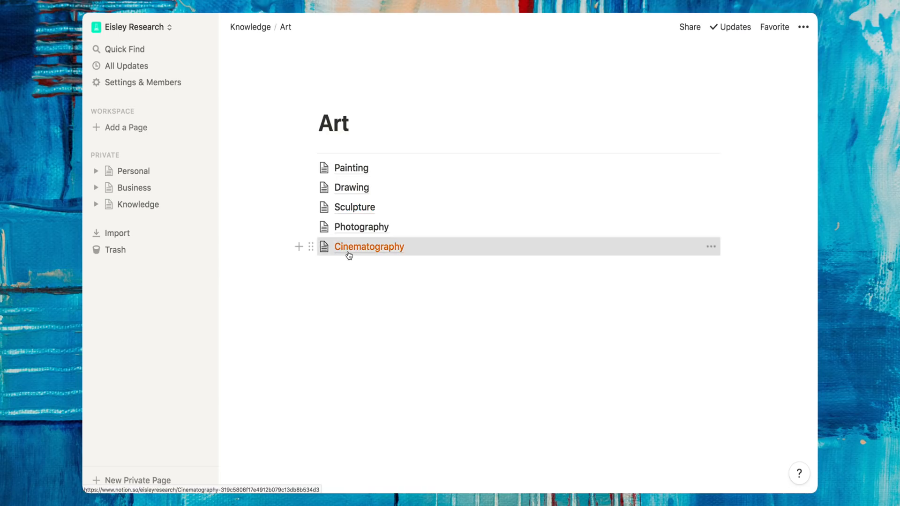
click(368, 247)
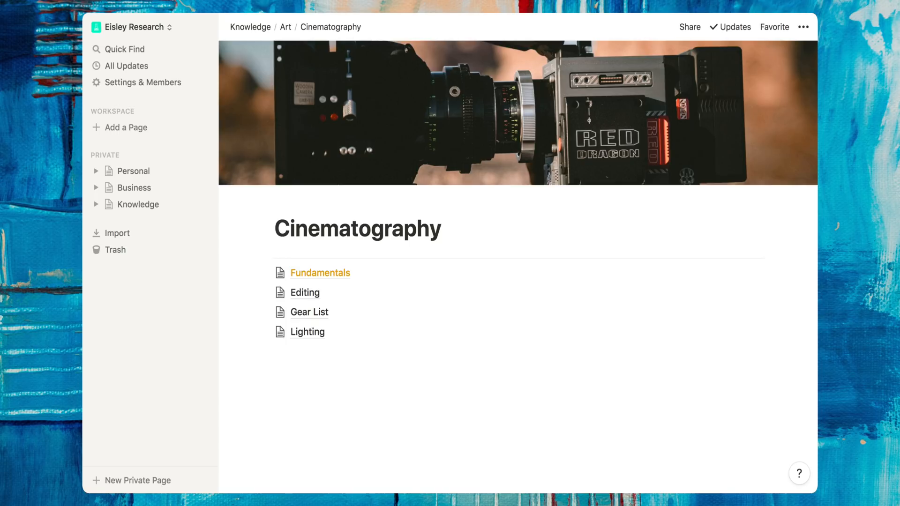
mouse_move(321, 273)
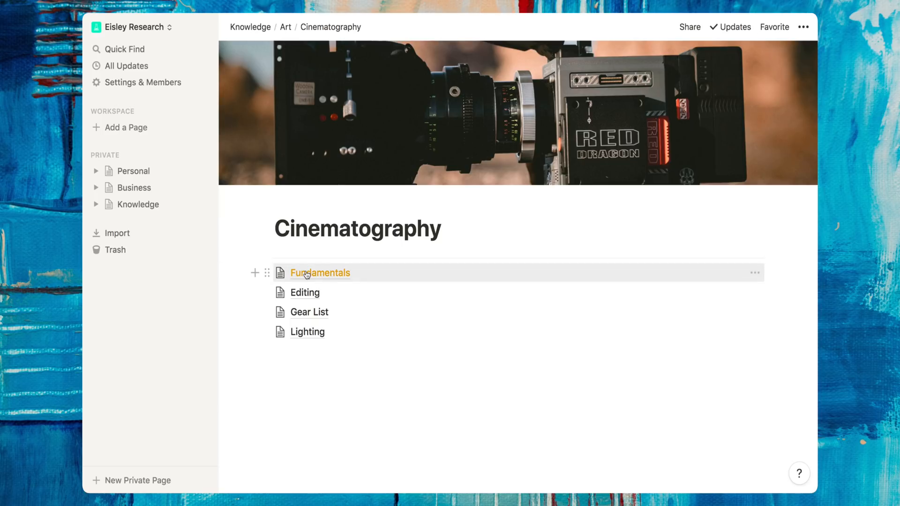
click(321, 273)
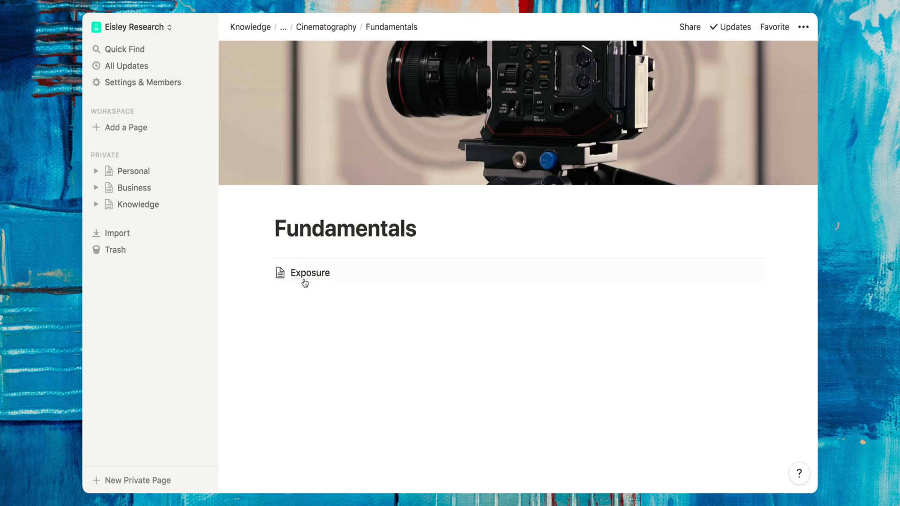
click(310, 273)
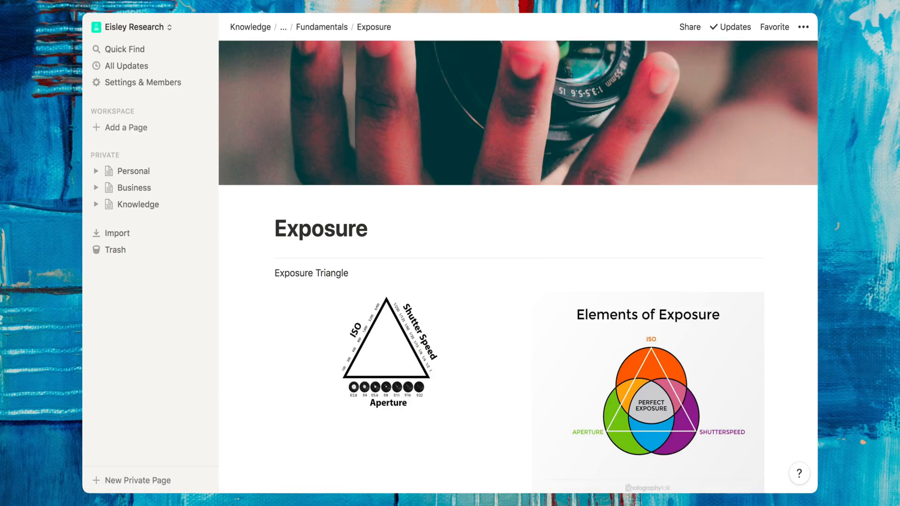
mouse_move(671, 367)
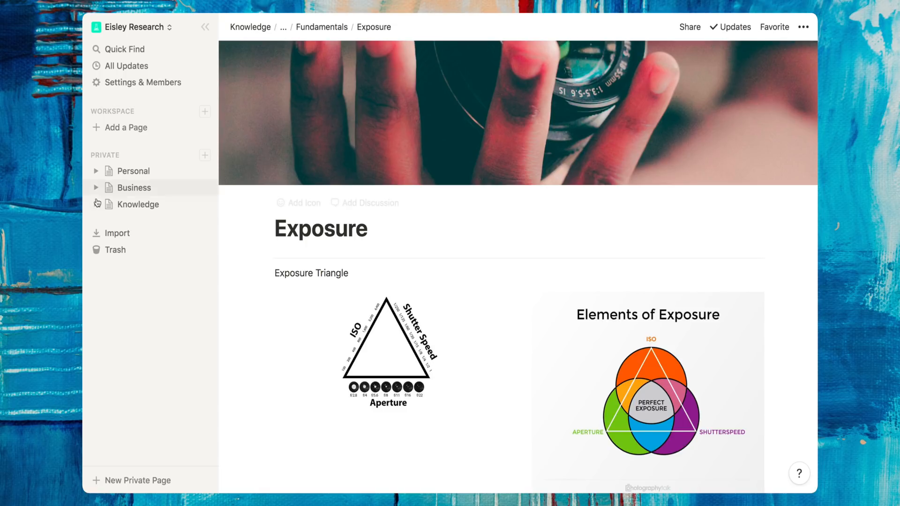
Expand Knowledge, Art, Cinematography and Fundamentals in the sidebar to reveal Exposure.
click(97, 204)
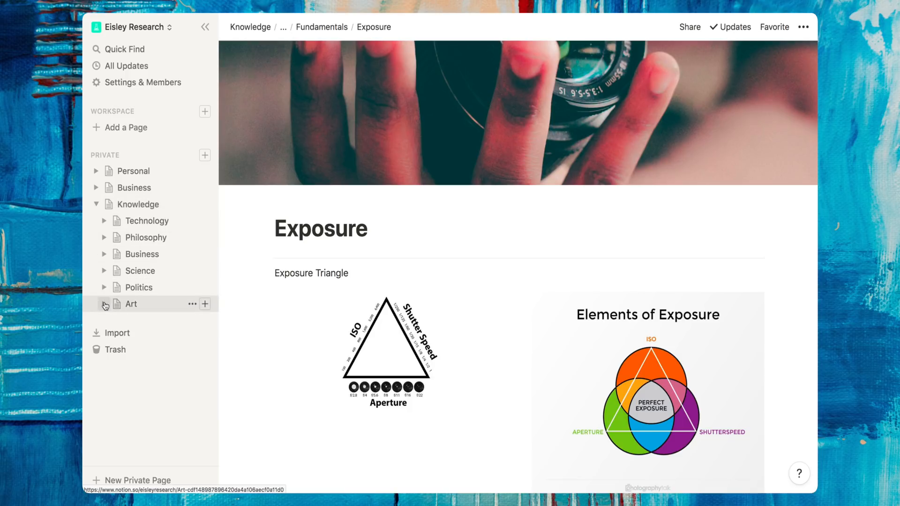
click(104, 304)
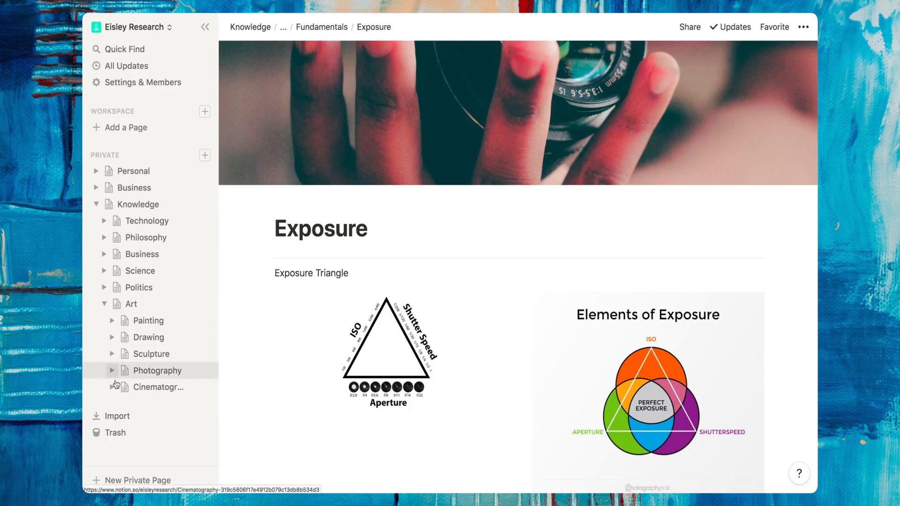
click(105, 387)
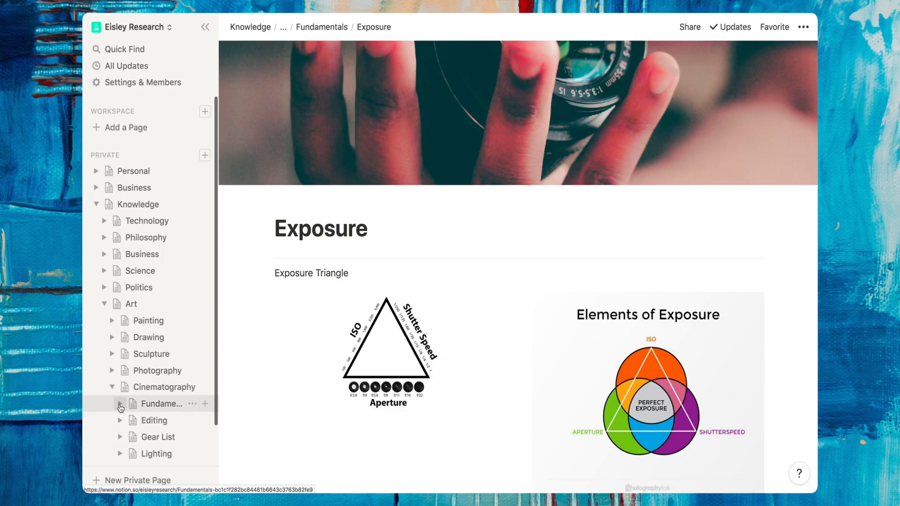
click(121, 403)
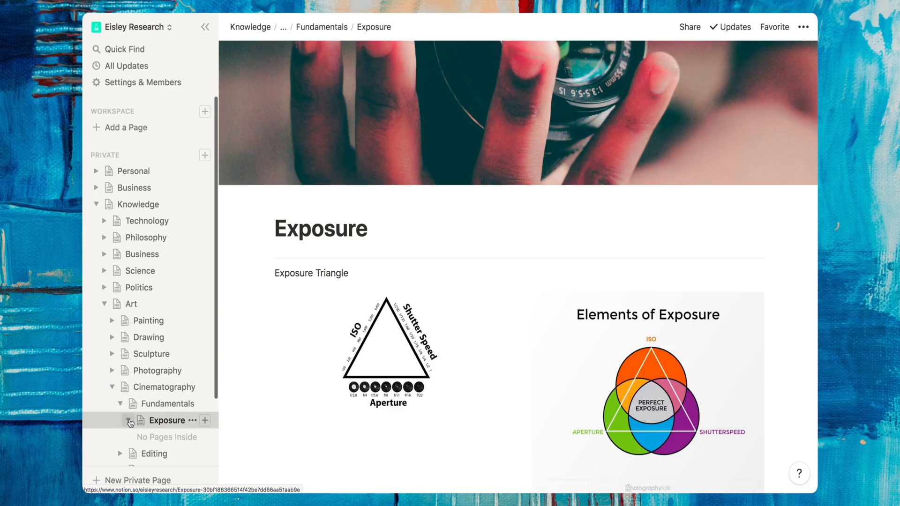